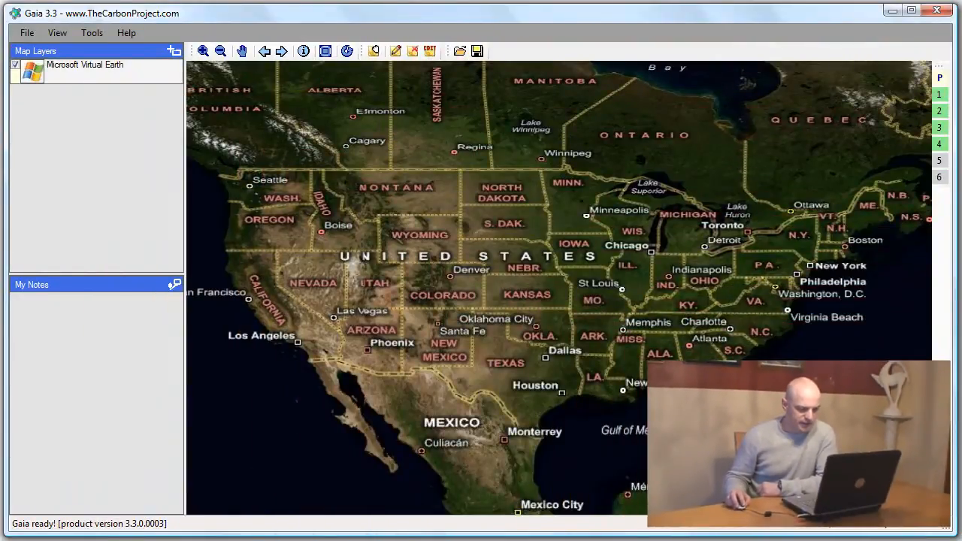
pyautogui.moveTo(905, 291)
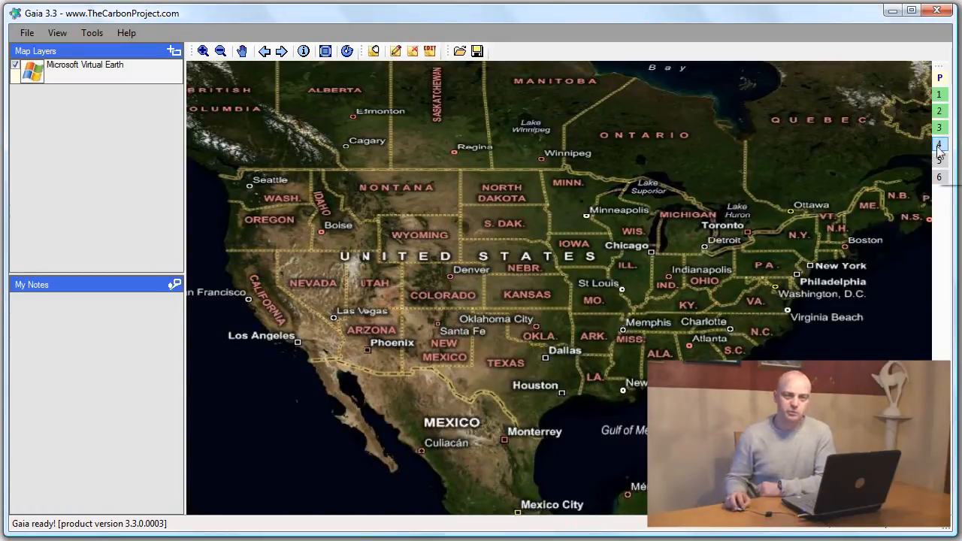
# - Jump the map view from the whole United States to Washington, D.C. via saved view 4
pyautogui.click(937, 144)
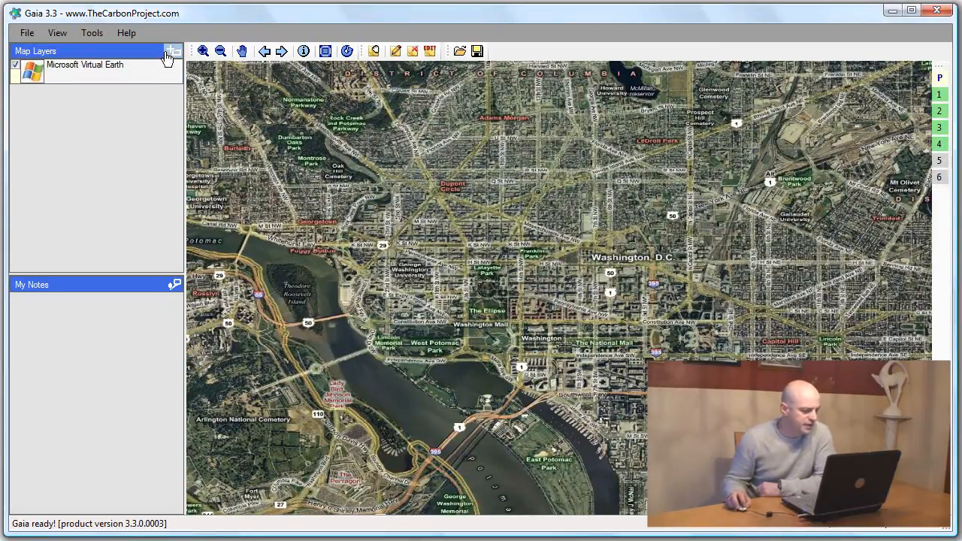
# - Add the local Schools.GML file as a GML2 layer over the Virtual Earth map
pyautogui.click(171, 51)
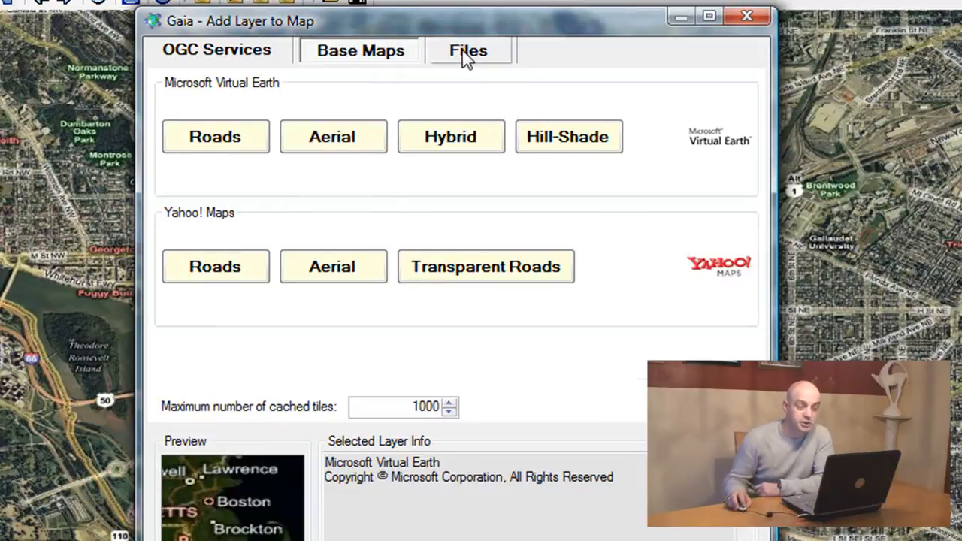
pyautogui.click(469, 51)
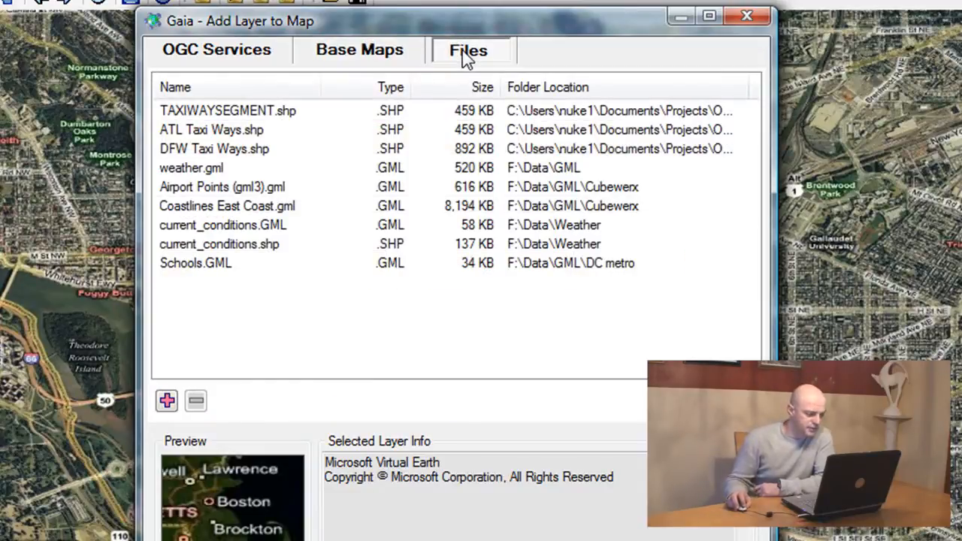
pyautogui.click(196, 263)
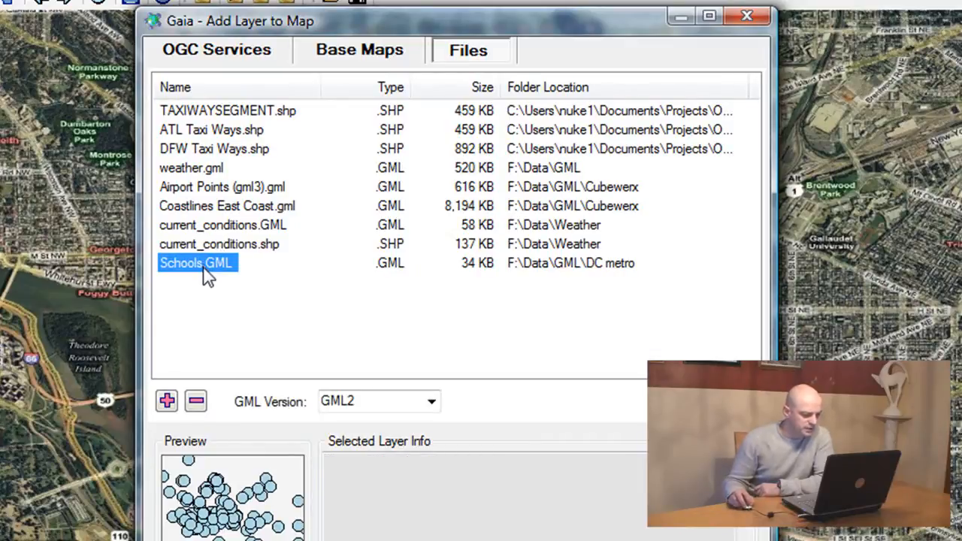
pyautogui.moveTo(429, 402)
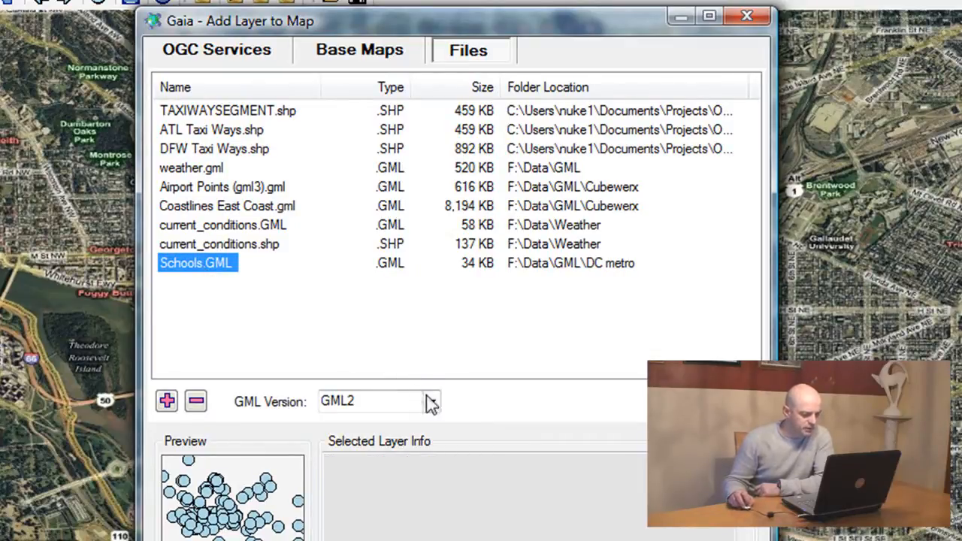
pyautogui.click(431, 400)
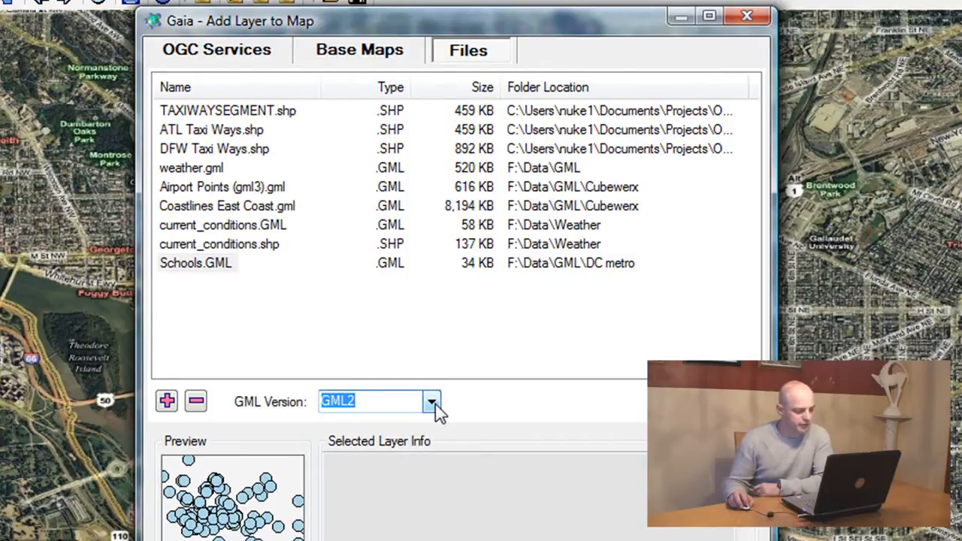
pyautogui.click(166, 399)
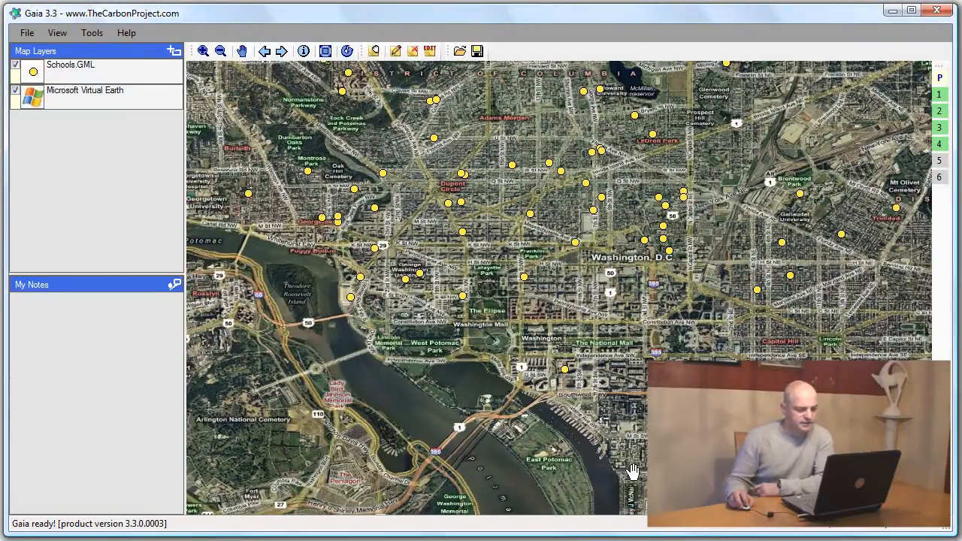
pyautogui.moveTo(403, 188)
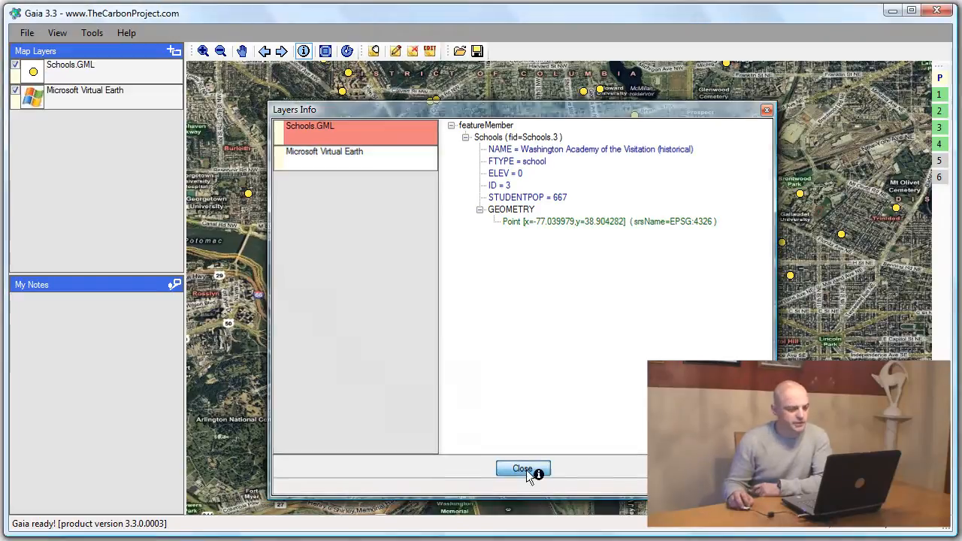
# - Close the school feature info and delete the Schools GML layer
pyautogui.click(523, 469)
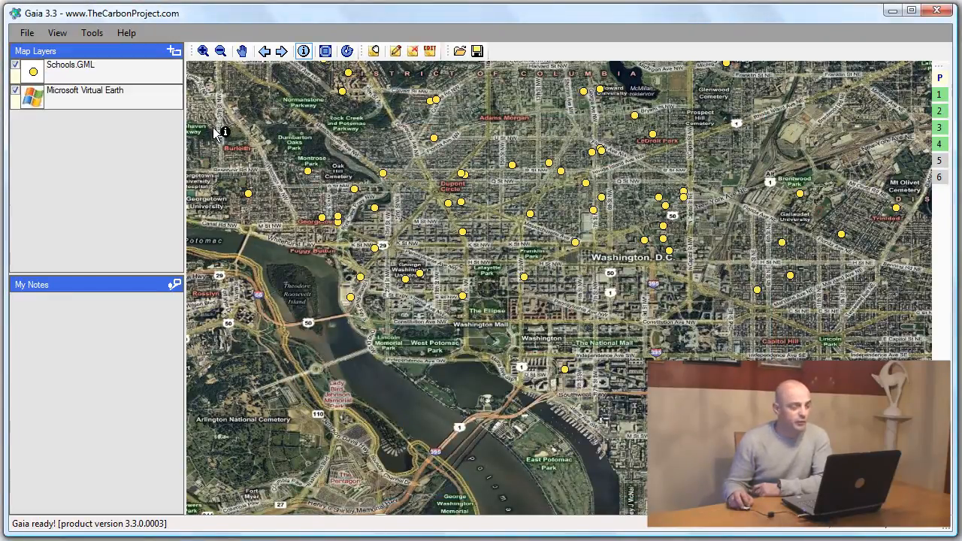
pyautogui.rightClick(69, 64)
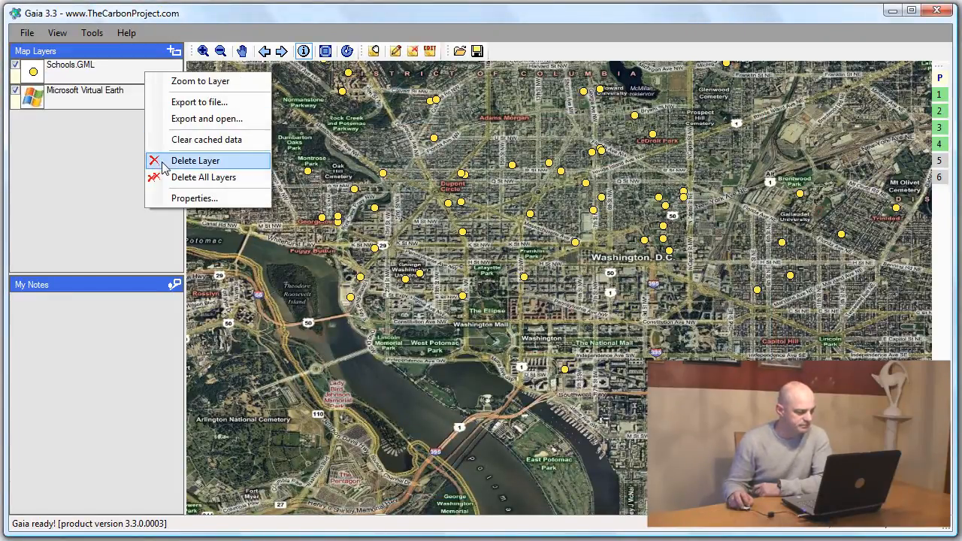
pyautogui.click(195, 159)
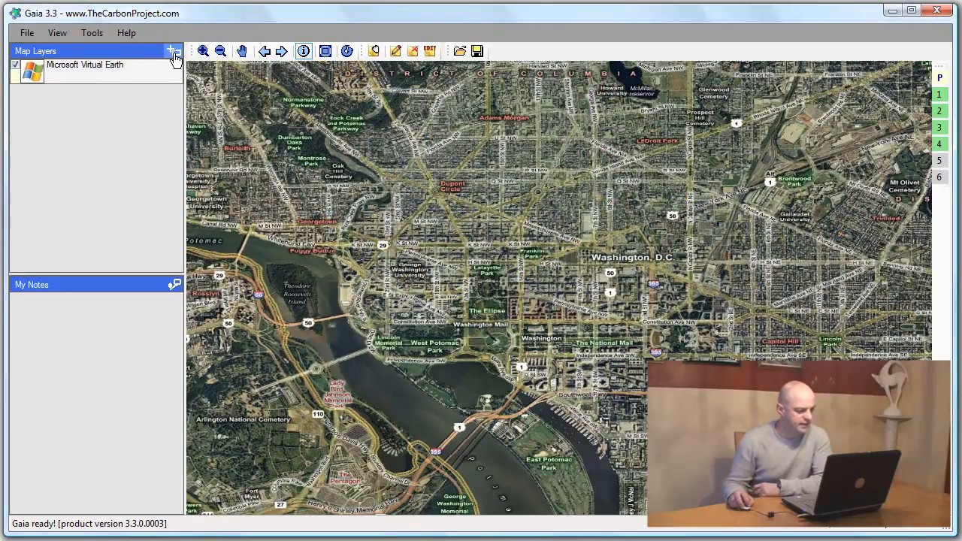
# - Browse the OGC Services catalogue by service type and expand the NASA WMS layer list
pyautogui.click(172, 51)
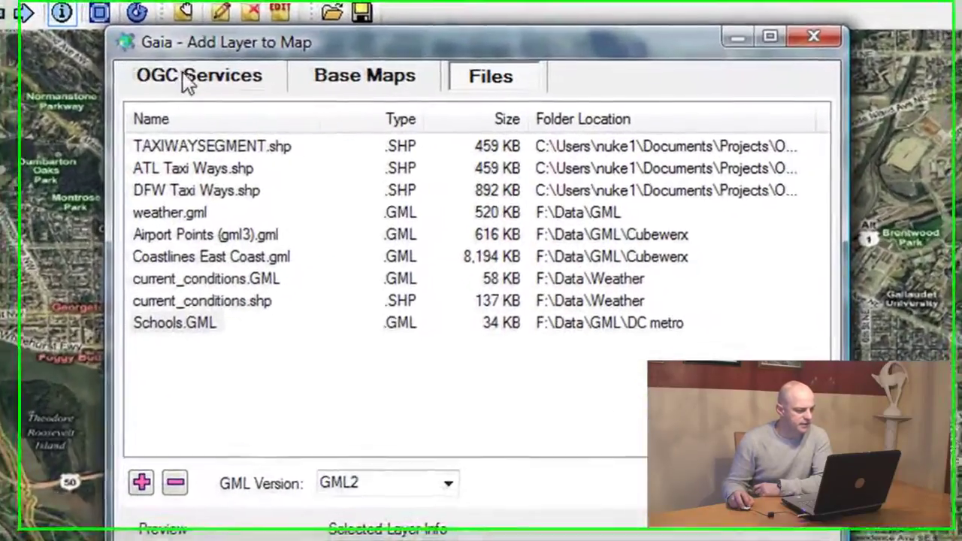
pyautogui.click(198, 76)
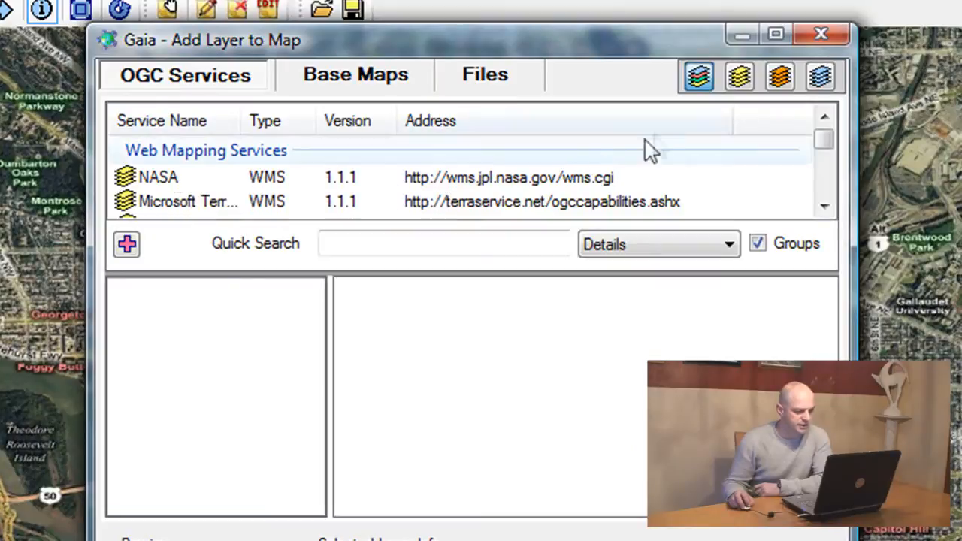
pyautogui.moveTo(697, 78)
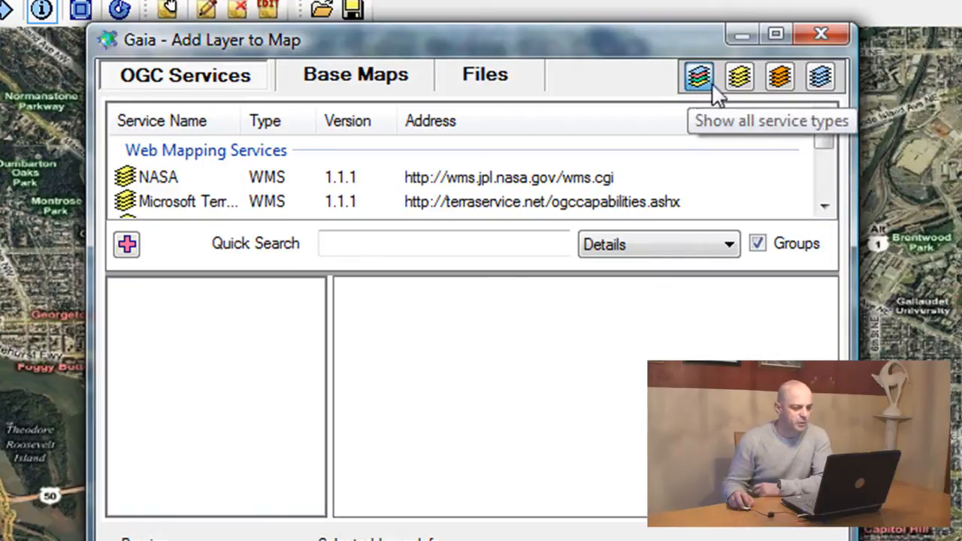
pyautogui.moveTo(739, 76)
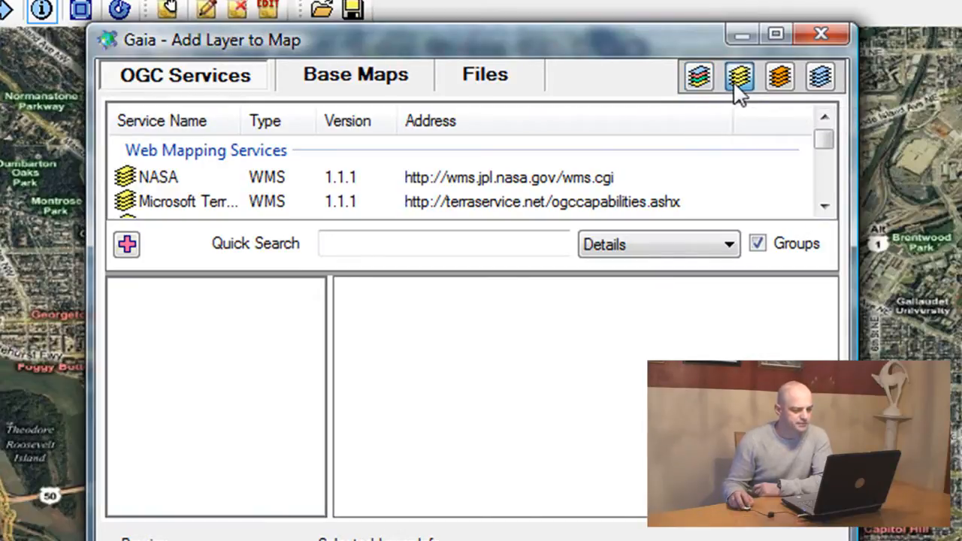
pyautogui.click(778, 76)
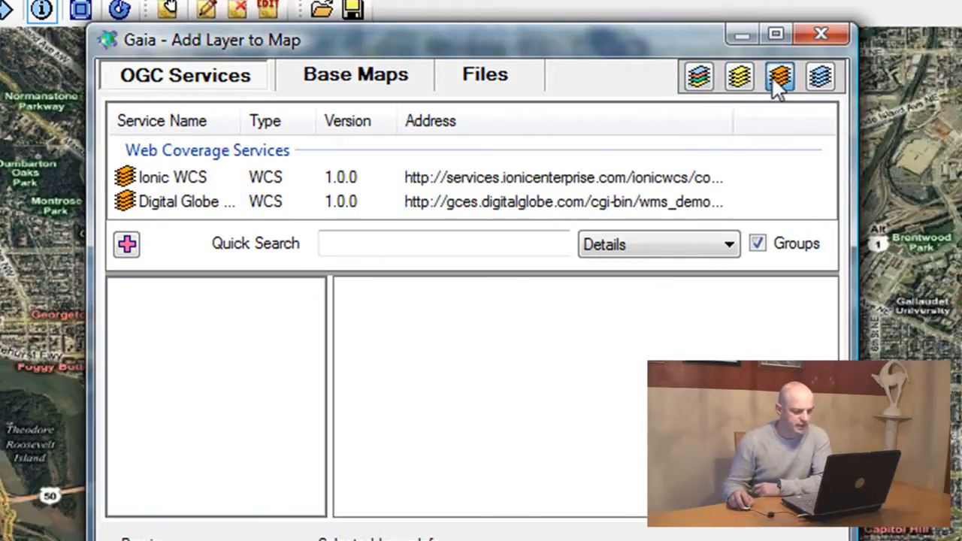
pyautogui.click(820, 77)
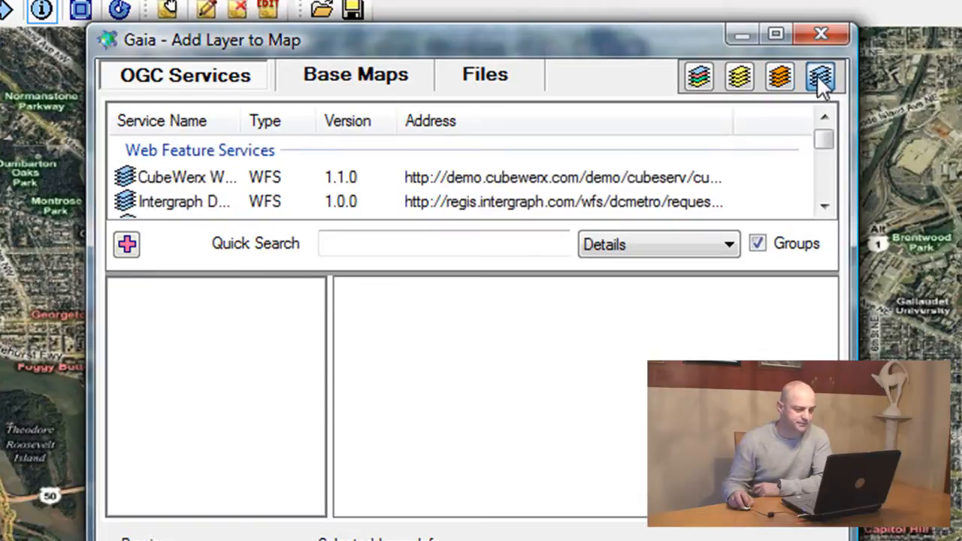
pyautogui.moveTo(738, 77)
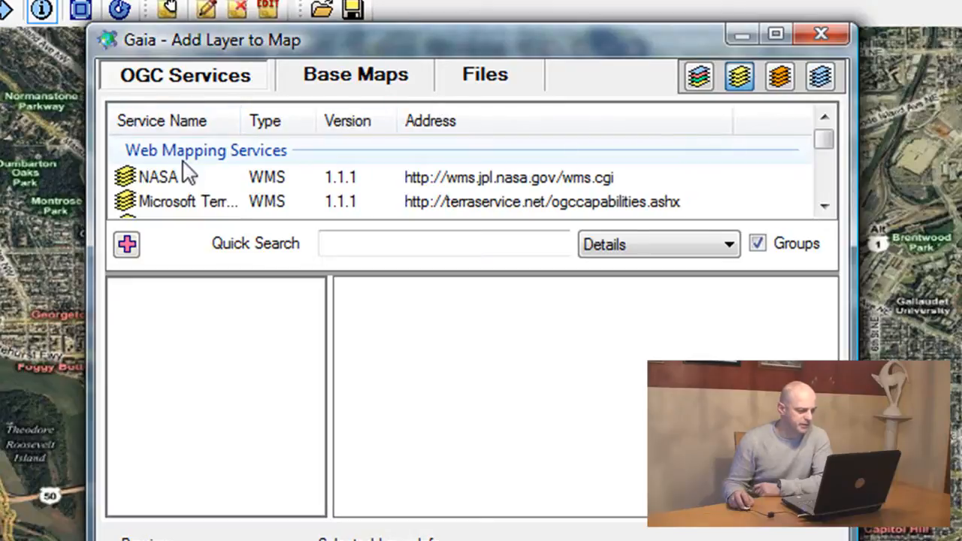
pyautogui.click(158, 178)
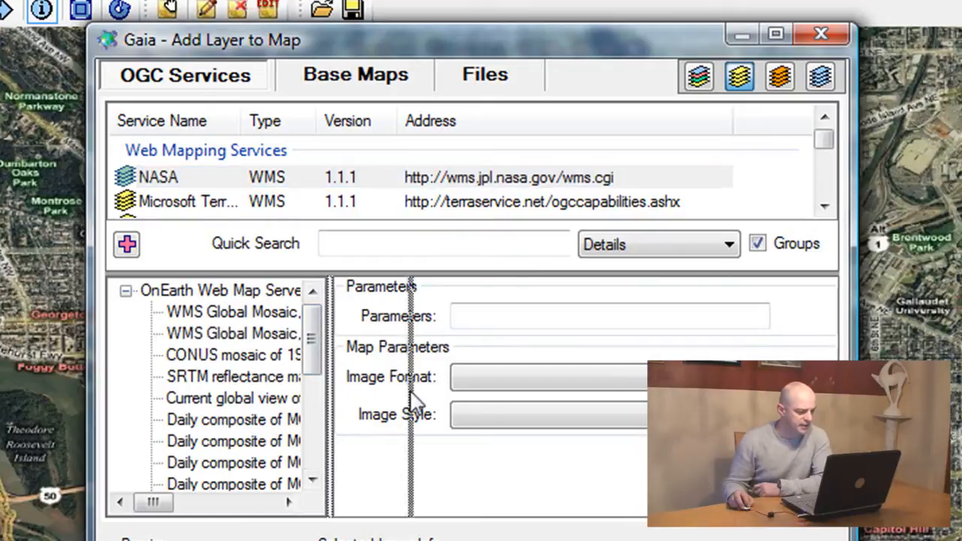
# - Add NASA's WMS Global Mosaic, pan sharpened layer to the map
pyautogui.scroll(-3)
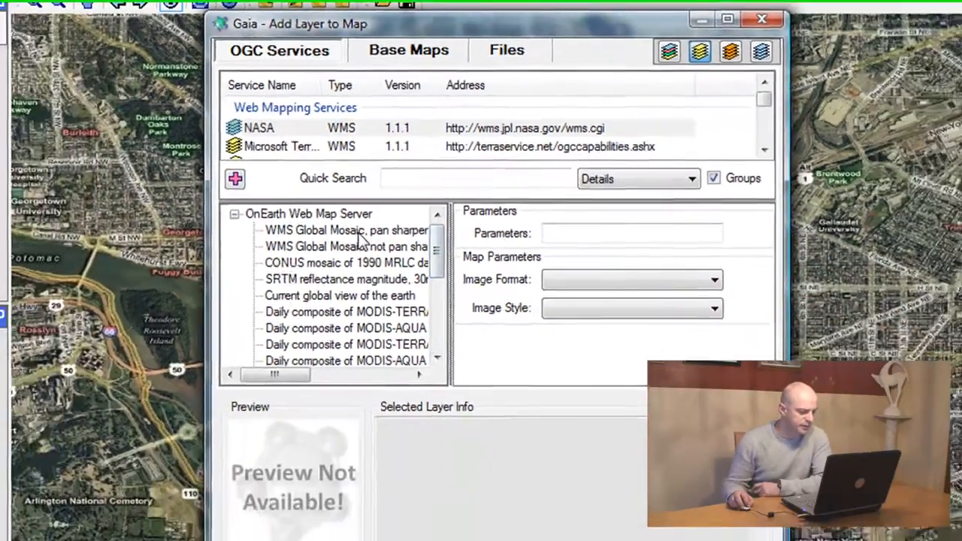
pyautogui.click(346, 230)
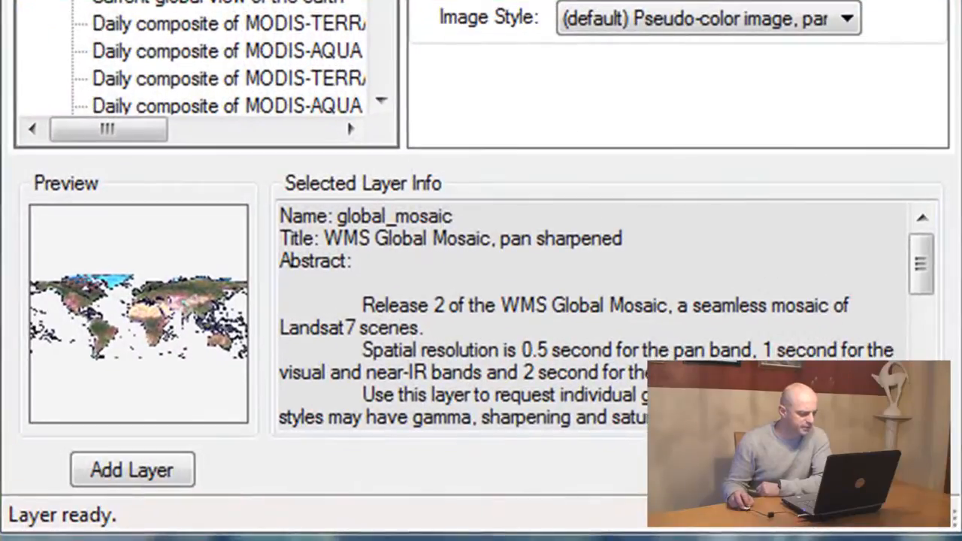
pyautogui.moveTo(186, 328)
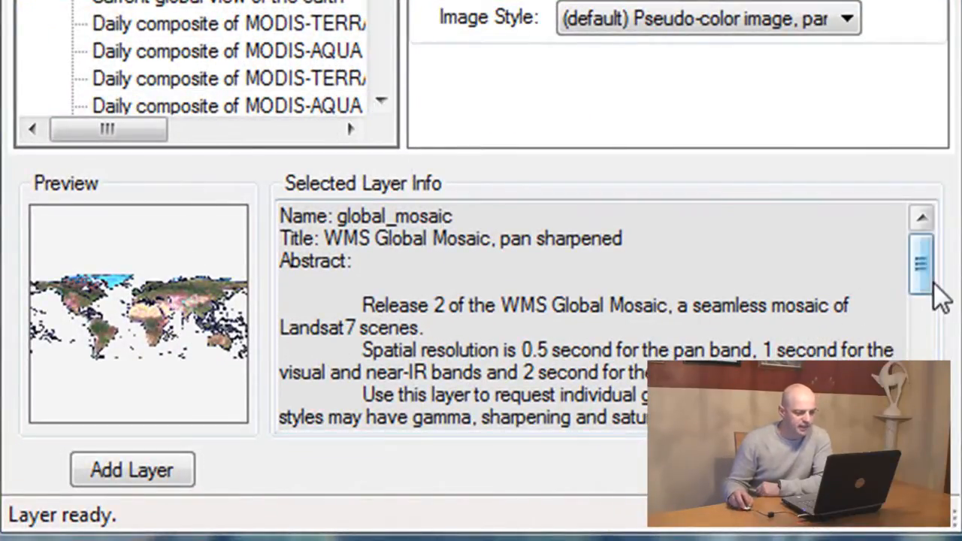
pyautogui.scroll(-3)
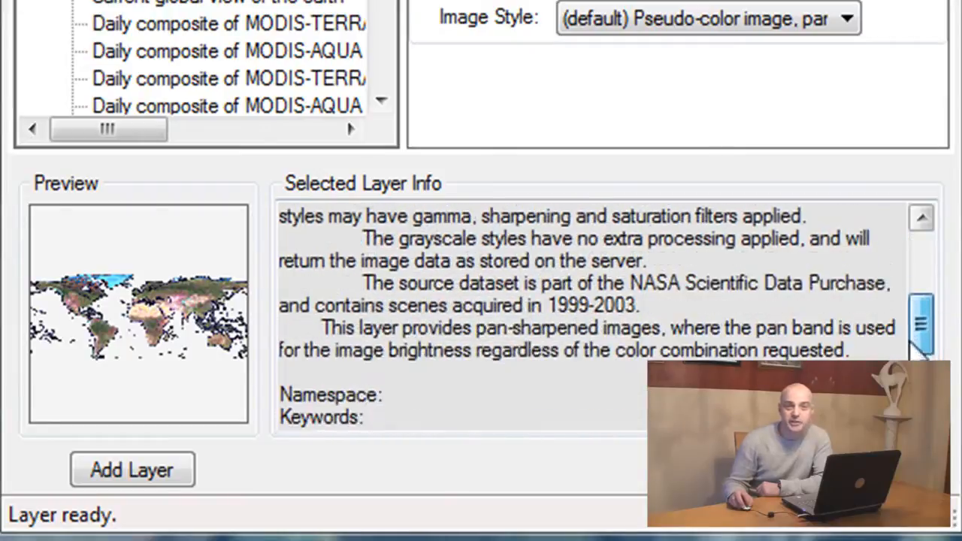
pyautogui.scroll(3)
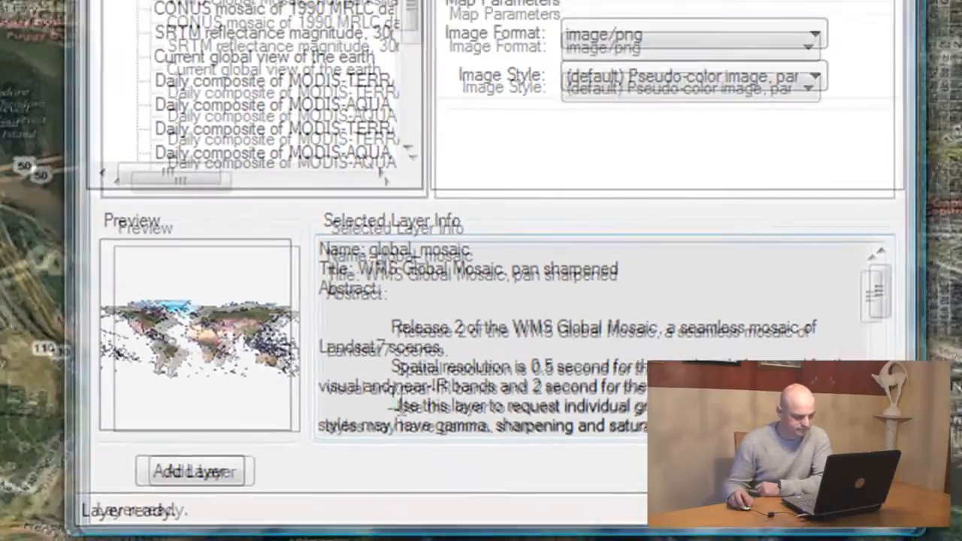
pyautogui.click(194, 472)
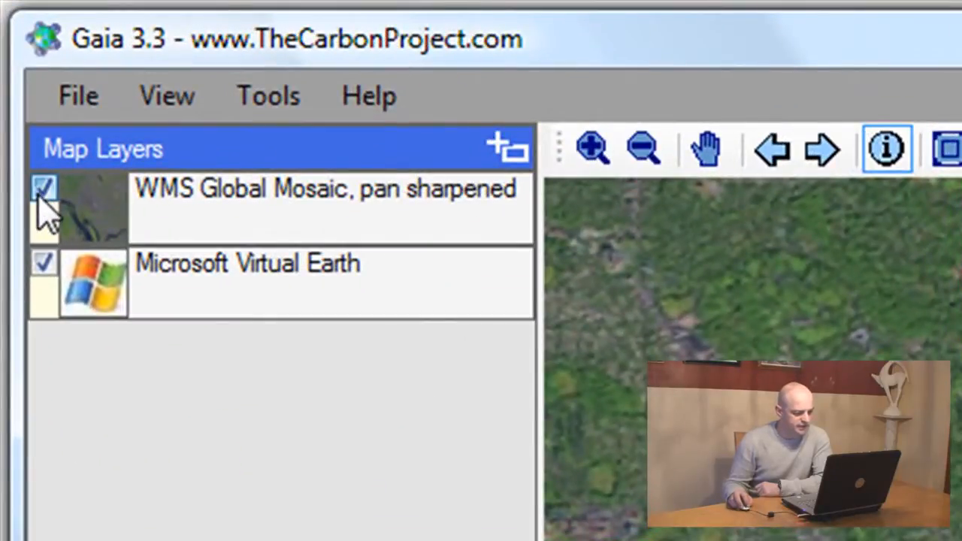
# - Hide the global mosaic layer and reopen the Add Layer to Map dialog
pyautogui.click(44, 188)
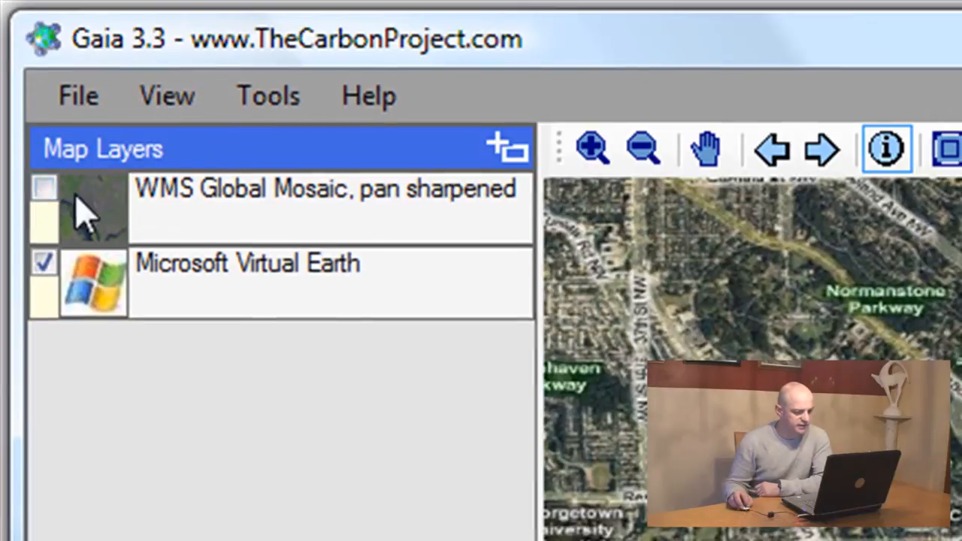
pyautogui.click(508, 149)
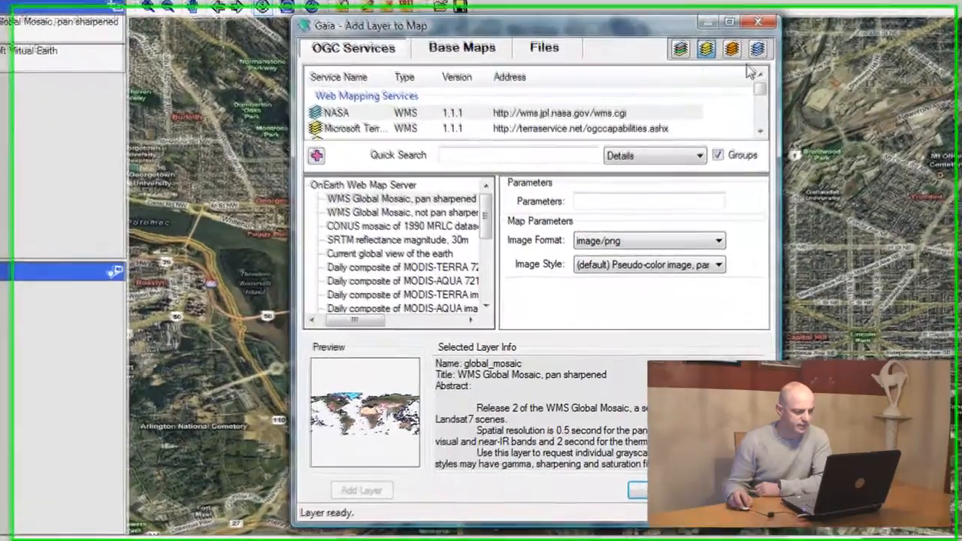
# - Add the MetroLines feature type from the Intergraph web feature service to the map
pyautogui.click(758, 48)
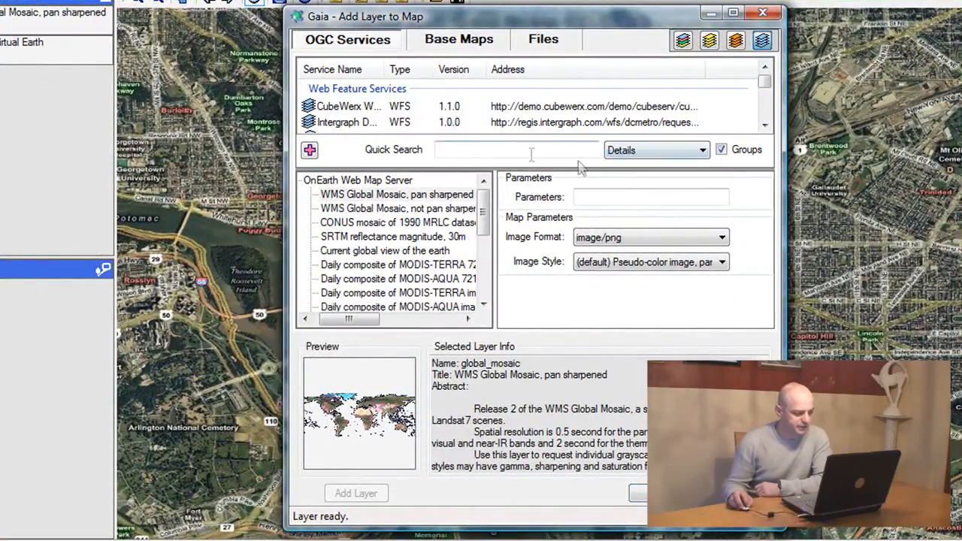
pyautogui.click(345, 121)
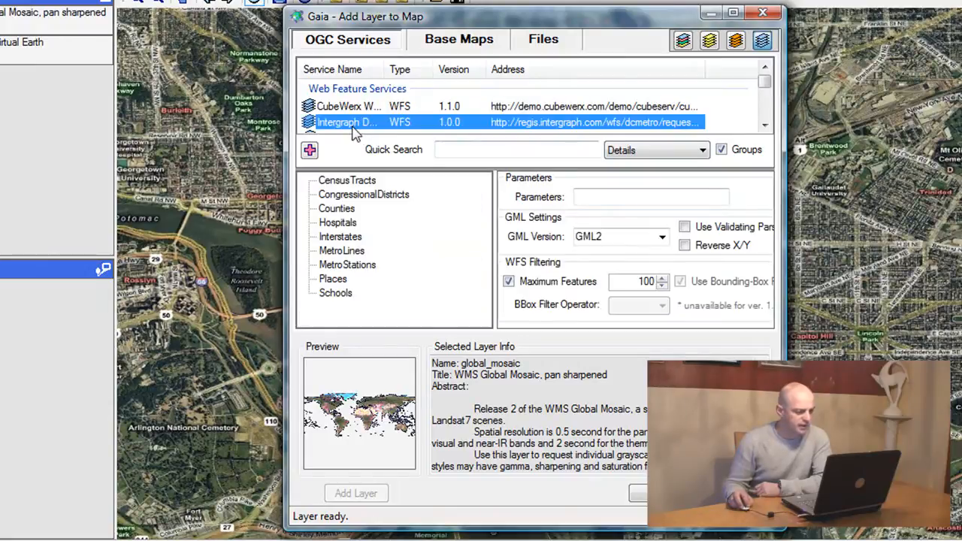
pyautogui.click(342, 249)
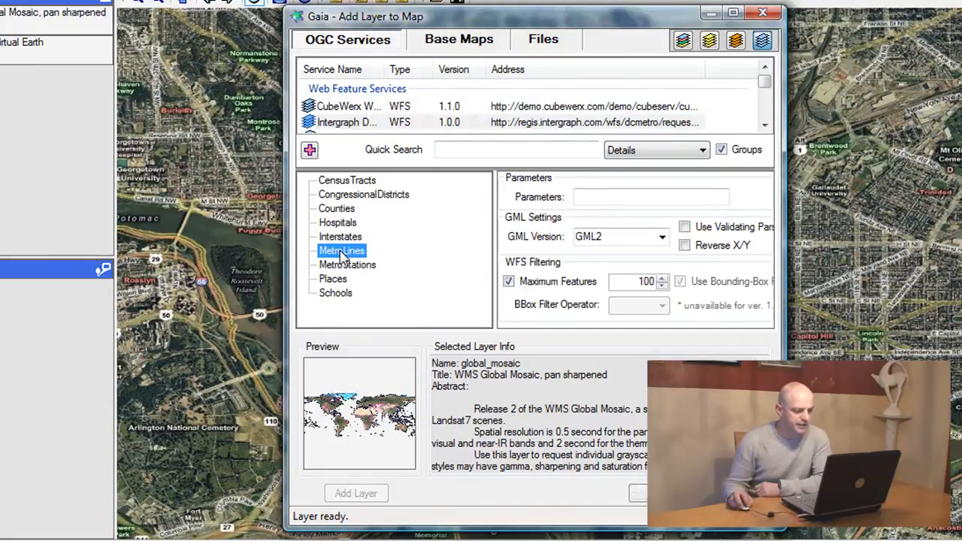
pyautogui.click(341, 249)
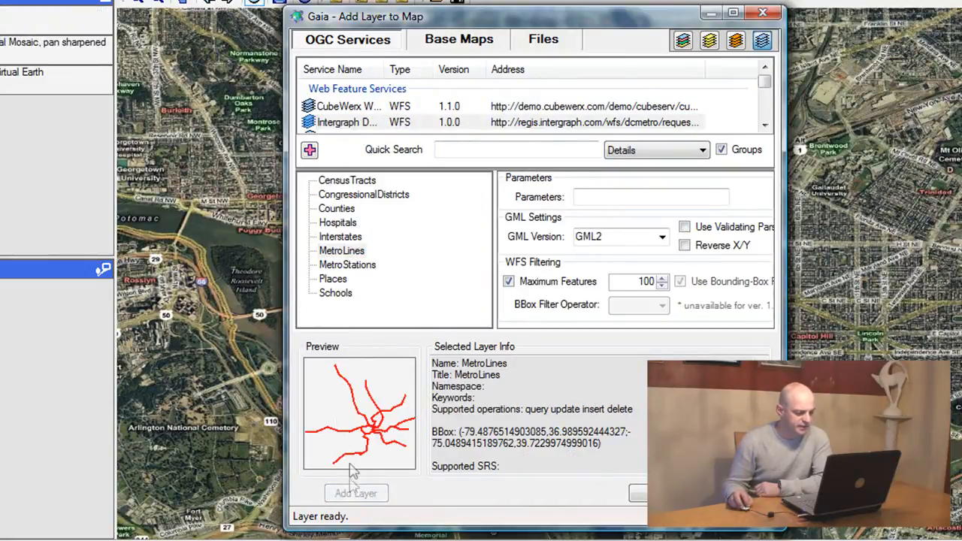
pyautogui.click(349, 265)
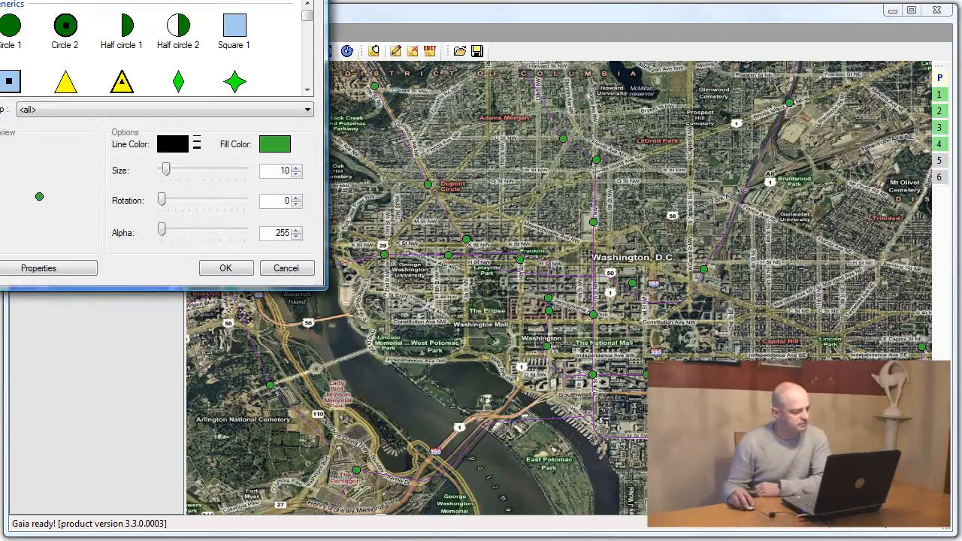
# - Set metro stations to the Travel group's Train station symbol at size 32
pyautogui.click(735, 234)
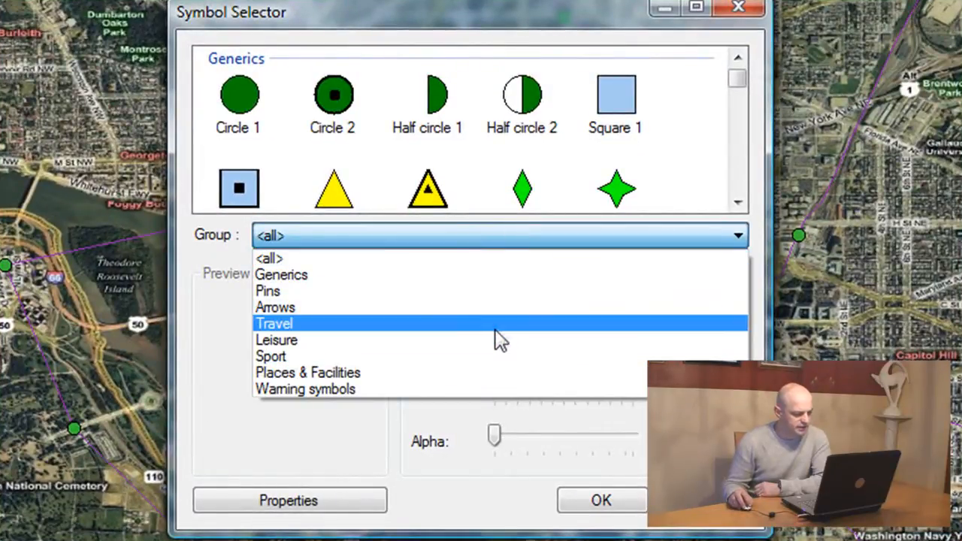
pyautogui.click(274, 321)
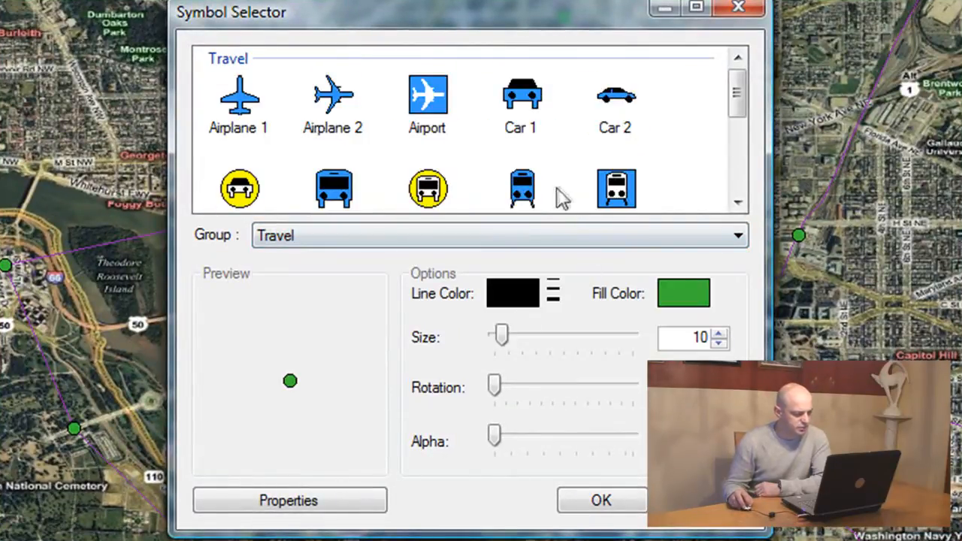
pyautogui.click(616, 188)
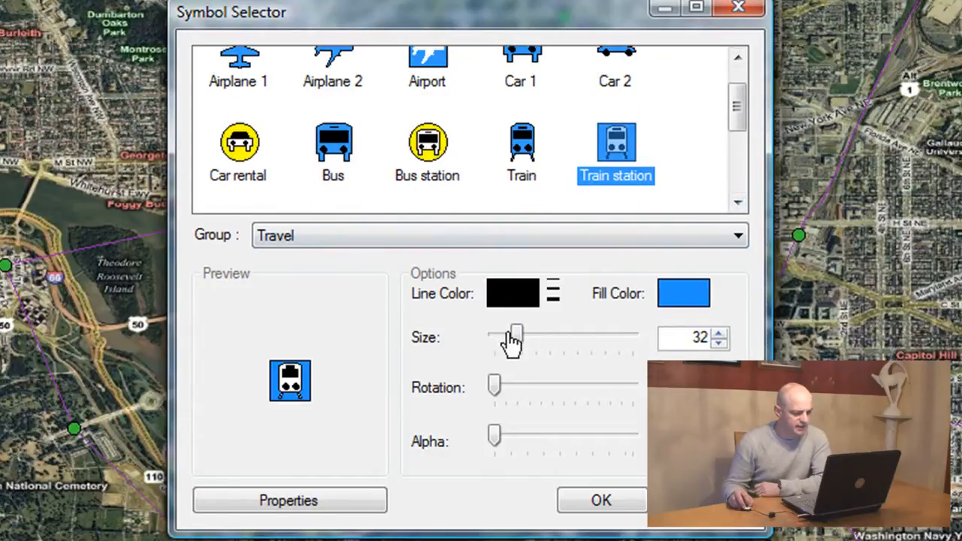
pyautogui.moveTo(517, 334); pyautogui.dragTo(506, 333)
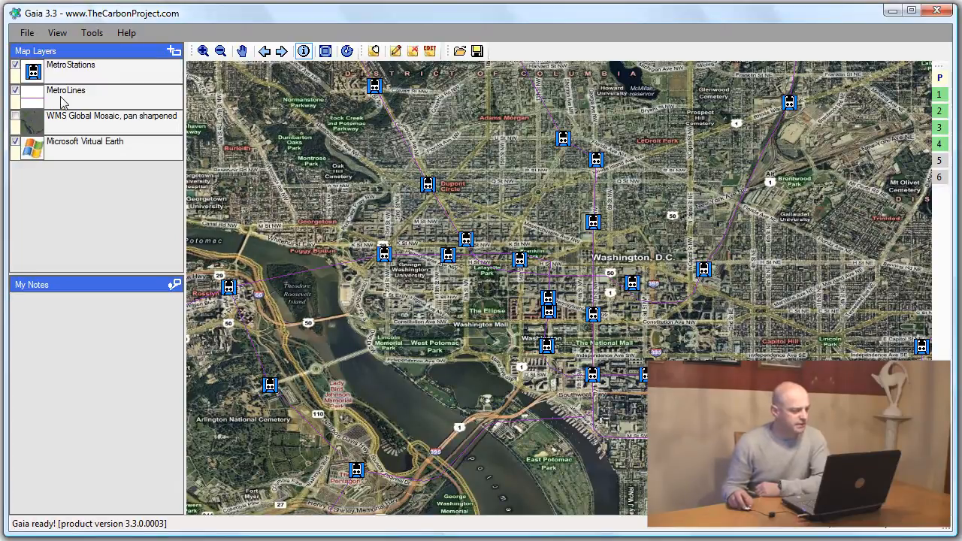
# - In MetroLines layer properties, edit the railway symbol's solid line part
pyautogui.rightClick(66, 90)
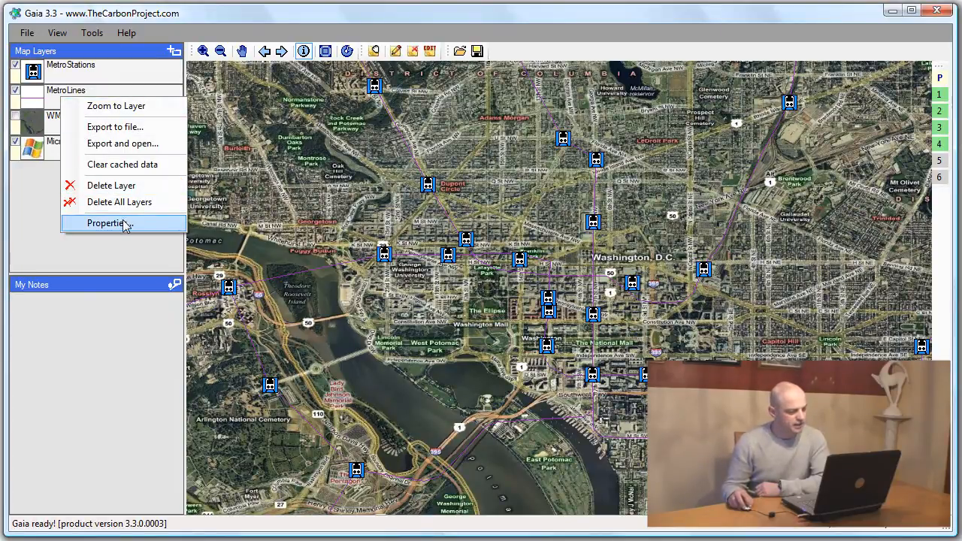
pyautogui.click(105, 222)
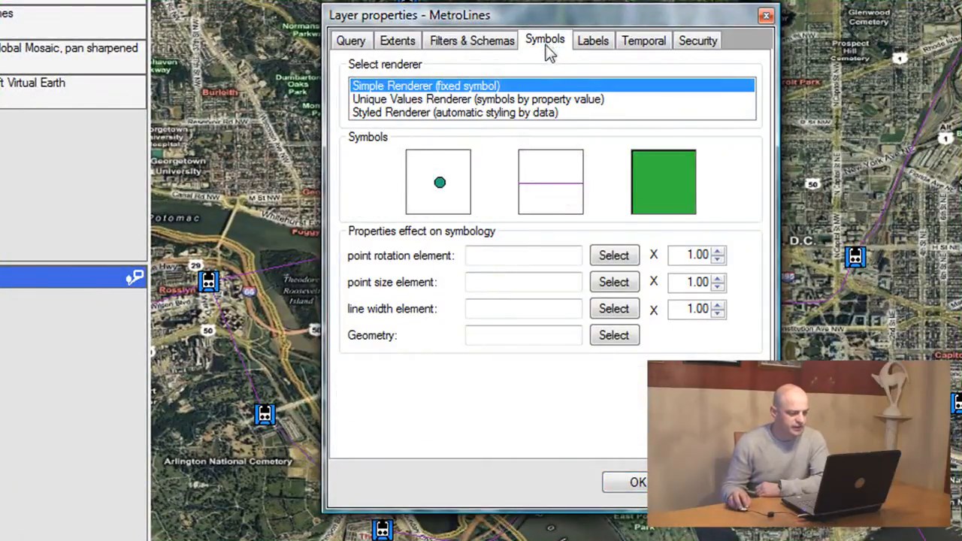
pyautogui.moveTo(544, 181)
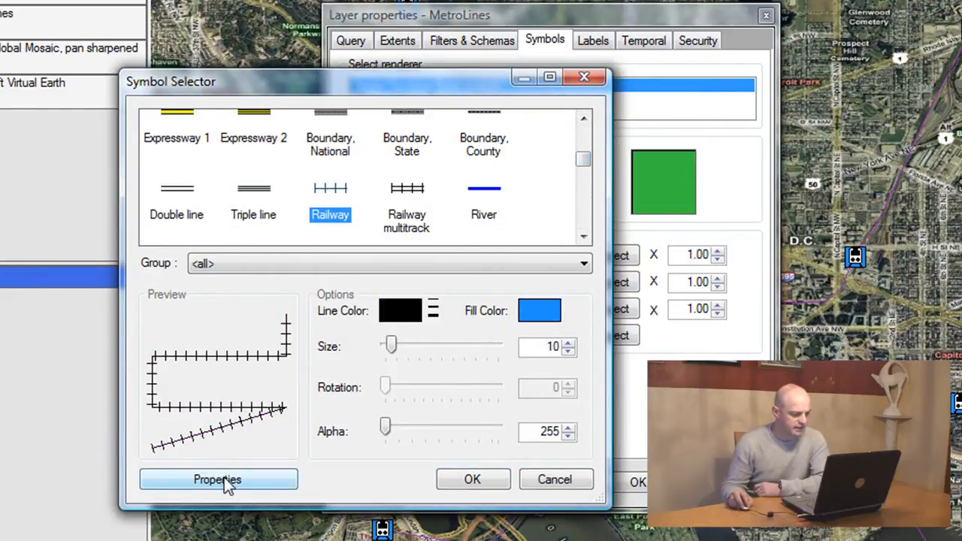
pyautogui.click(217, 479)
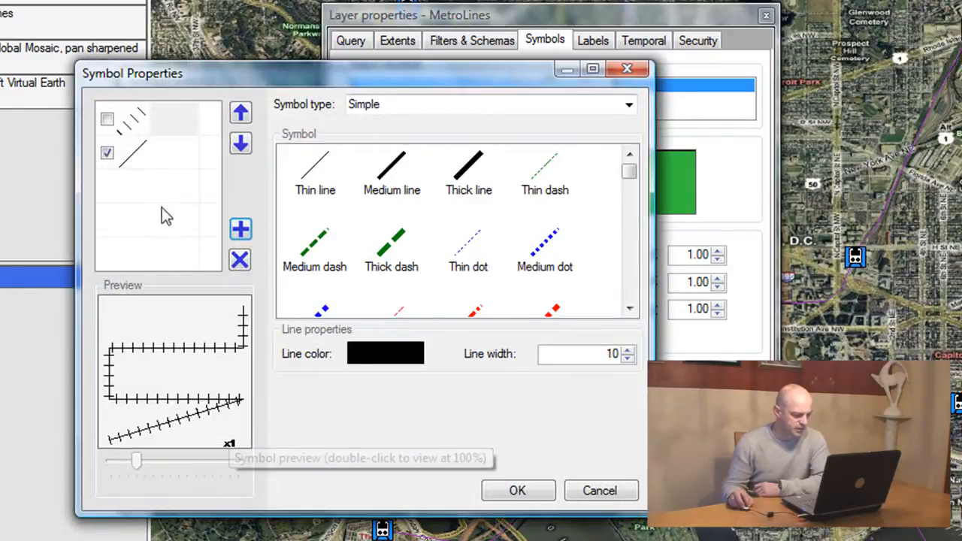
pyautogui.click(241, 229)
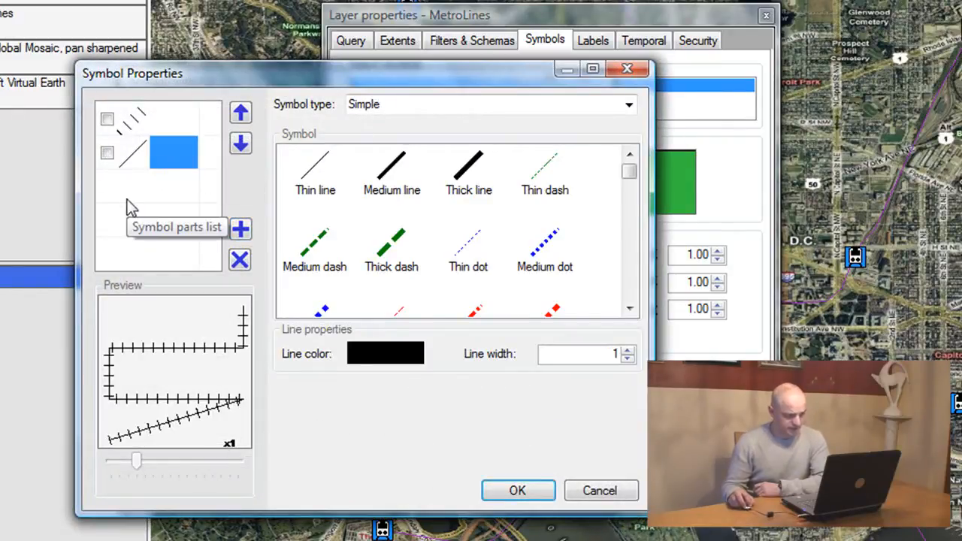
# - Change that line part's width and accept the railway line symbol
pyautogui.click(240, 258)
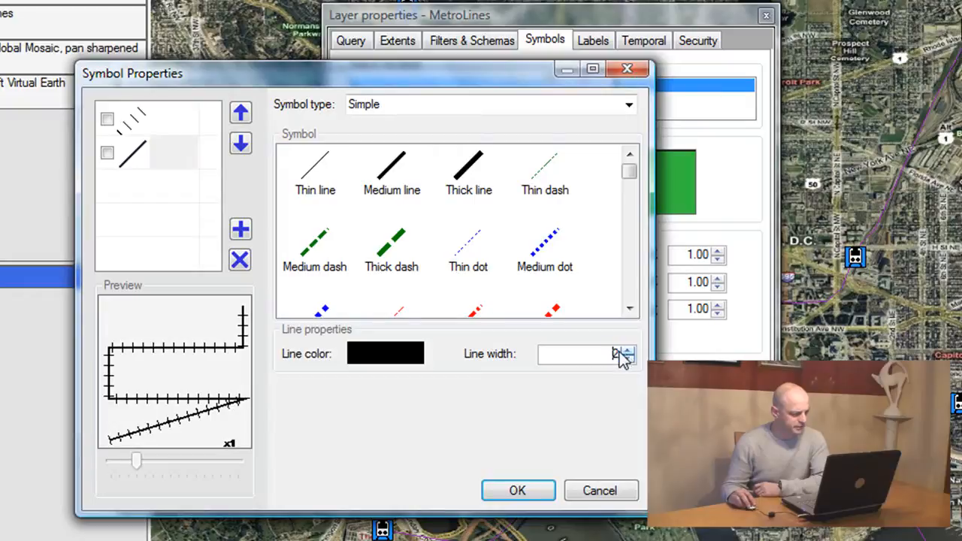
pyautogui.click(628, 349)
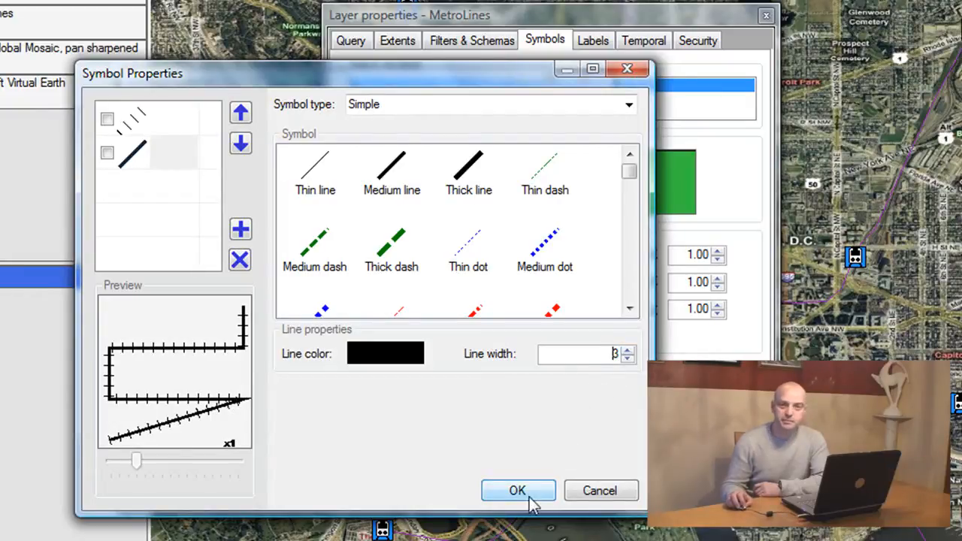
pyautogui.click(517, 490)
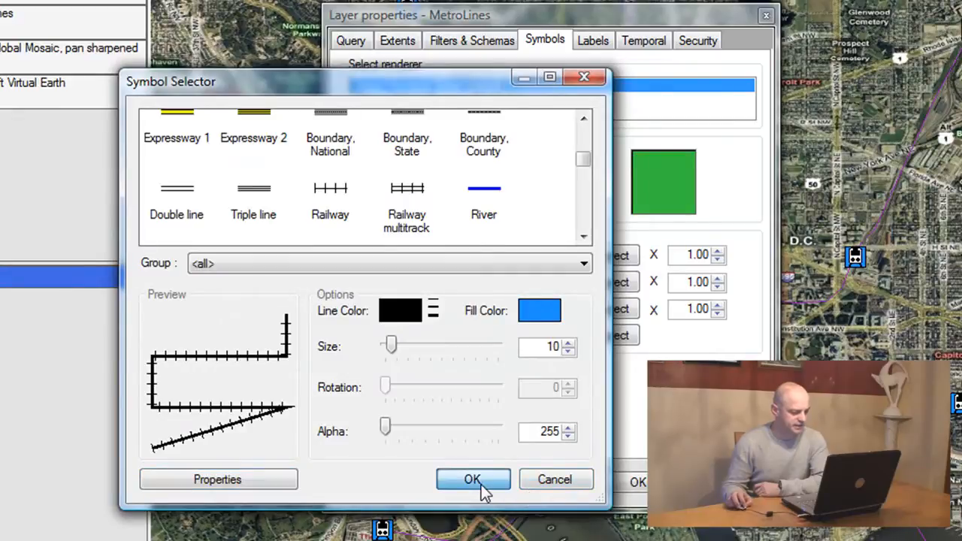
pyautogui.click(472, 479)
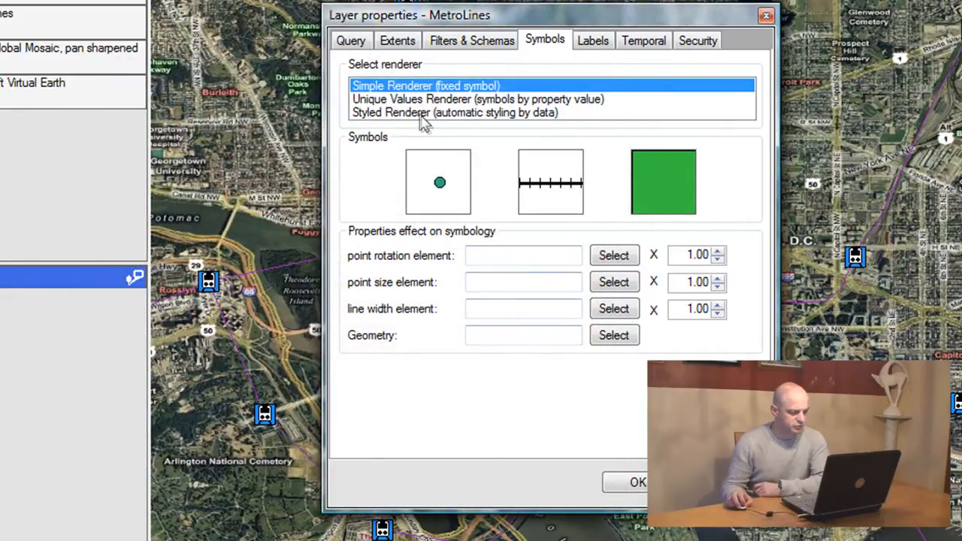
# - Switch MetroLines to a Unique Values Renderer keyed on the METRO_LINE attribute
pyautogui.click(478, 99)
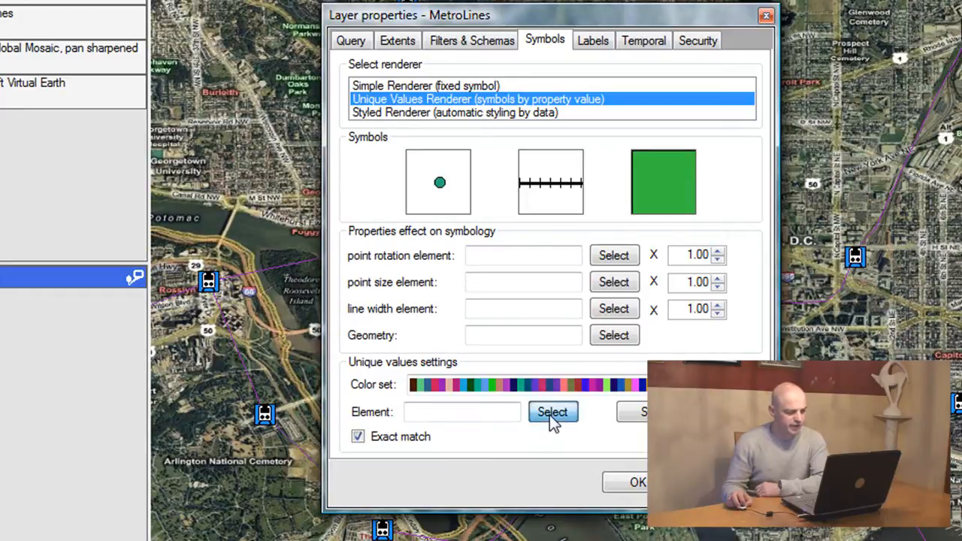
pyautogui.click(551, 412)
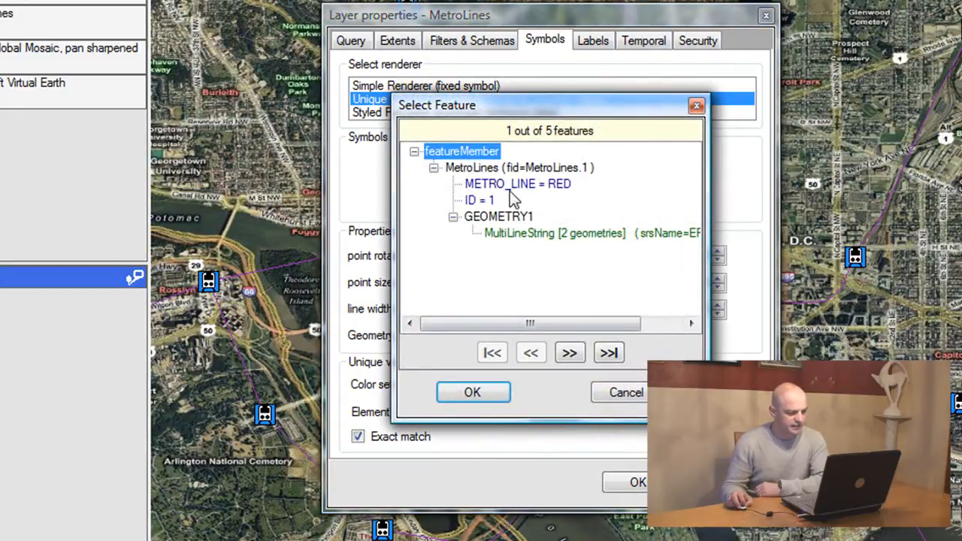
pyautogui.click(517, 183)
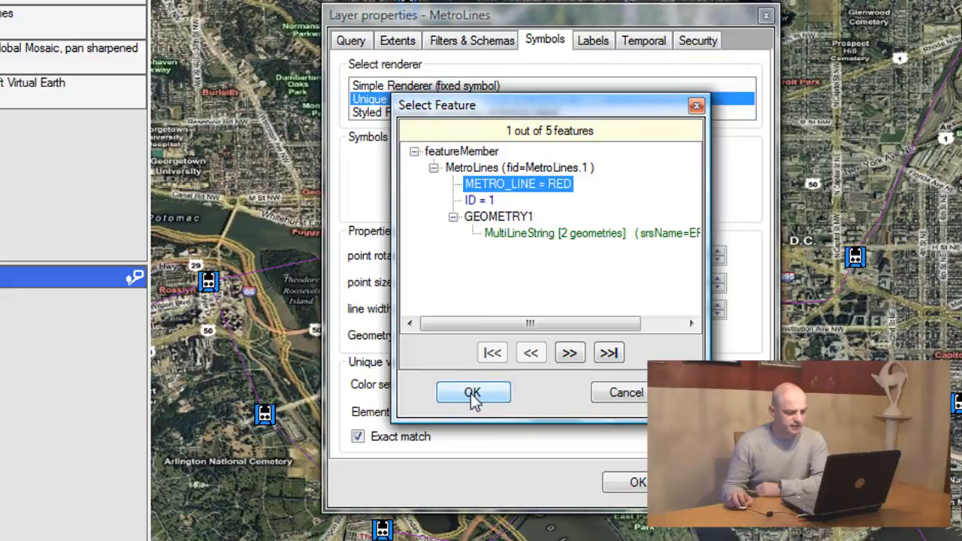
pyautogui.click(472, 392)
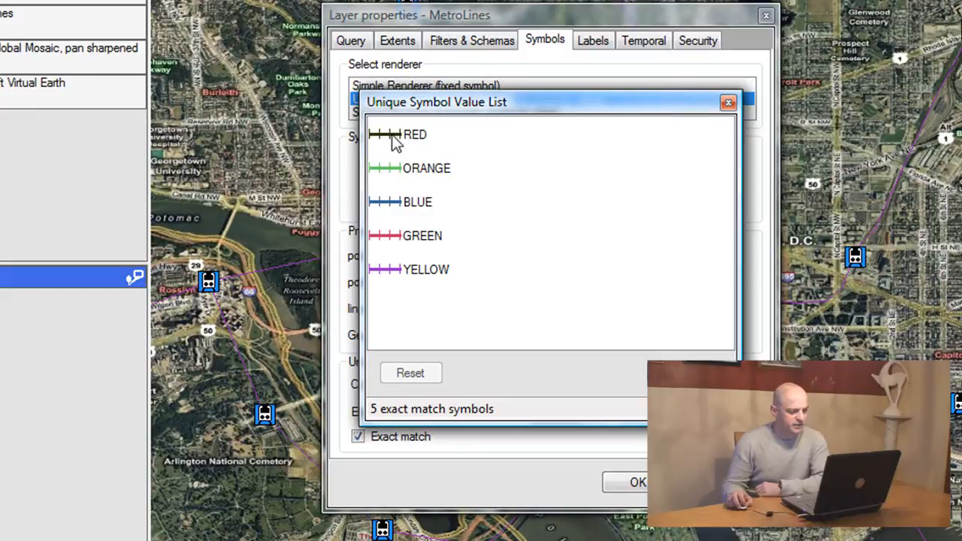
# - Give the RED and BLUE metro line symbols red and blue line colours
pyautogui.doubleClick(384, 135)
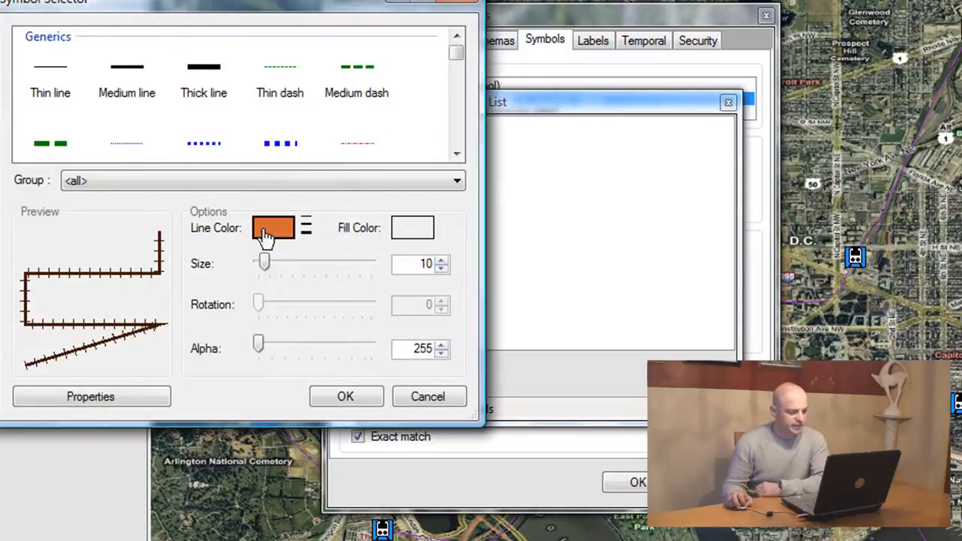
pyautogui.click(274, 228)
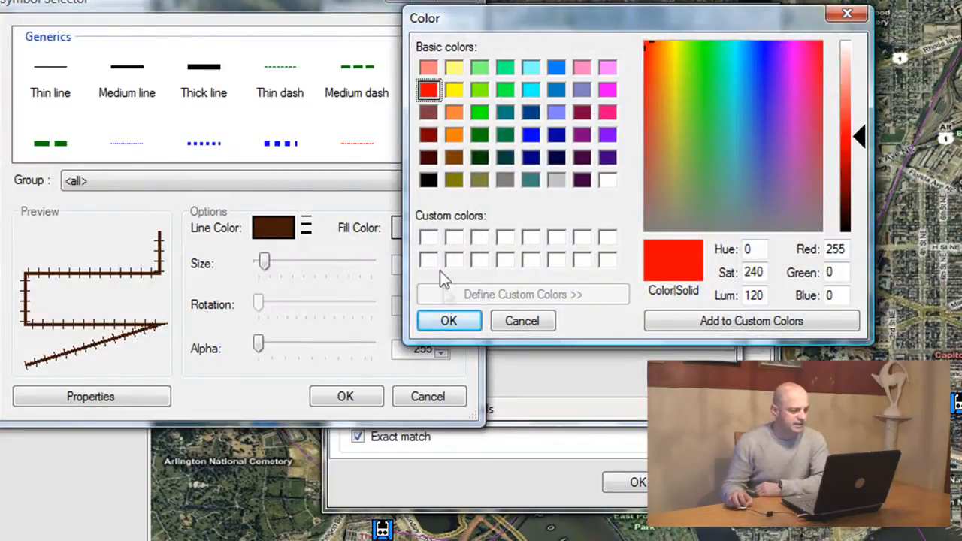
pyautogui.click(448, 321)
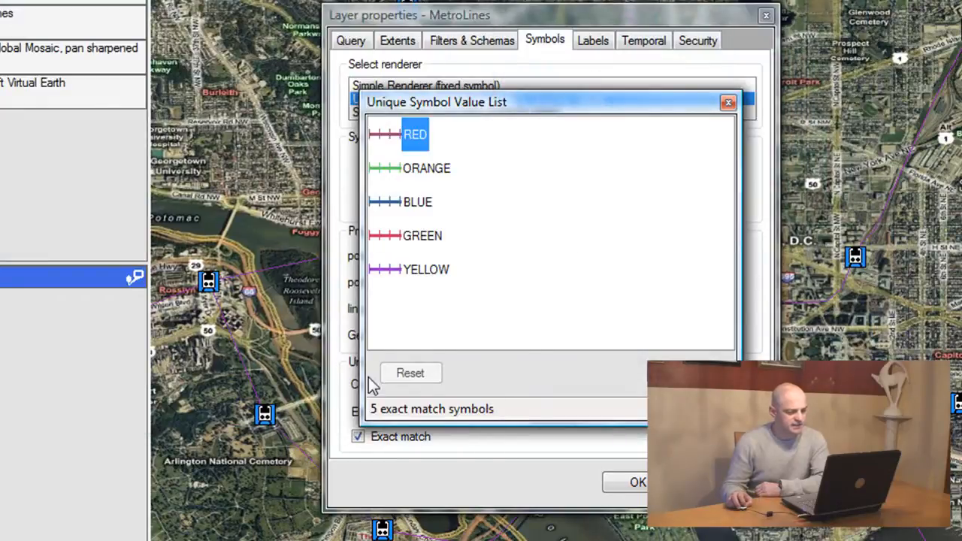
pyautogui.doubleClick(383, 134)
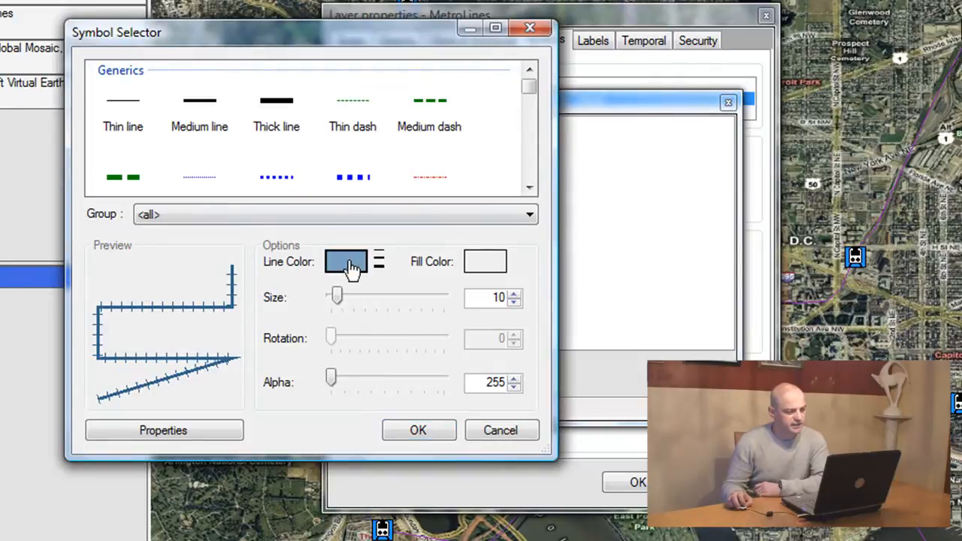
pyautogui.click(345, 261)
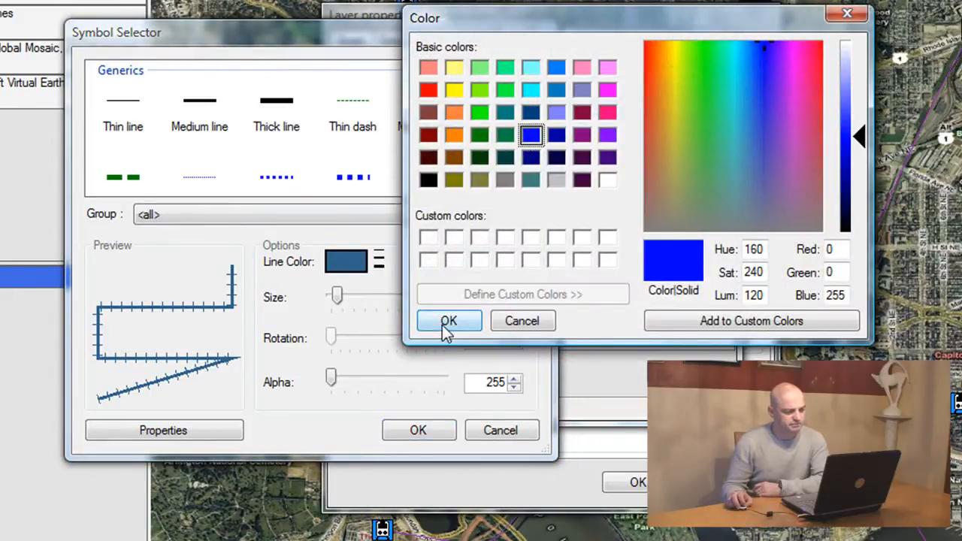
pyautogui.click(447, 322)
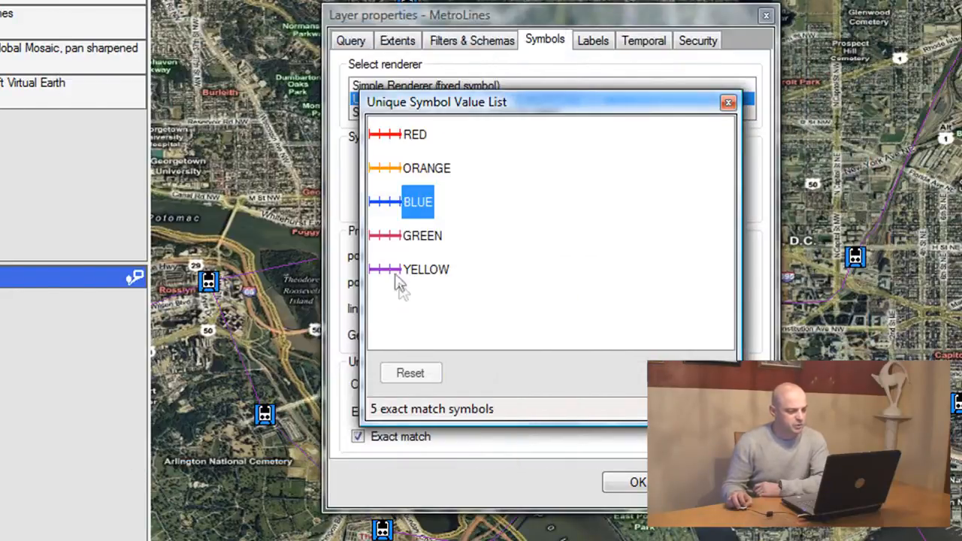
# - Colour the YELLOW line yellow and apply the unique-value styling to MetroLines
pyautogui.doubleClick(418, 201)
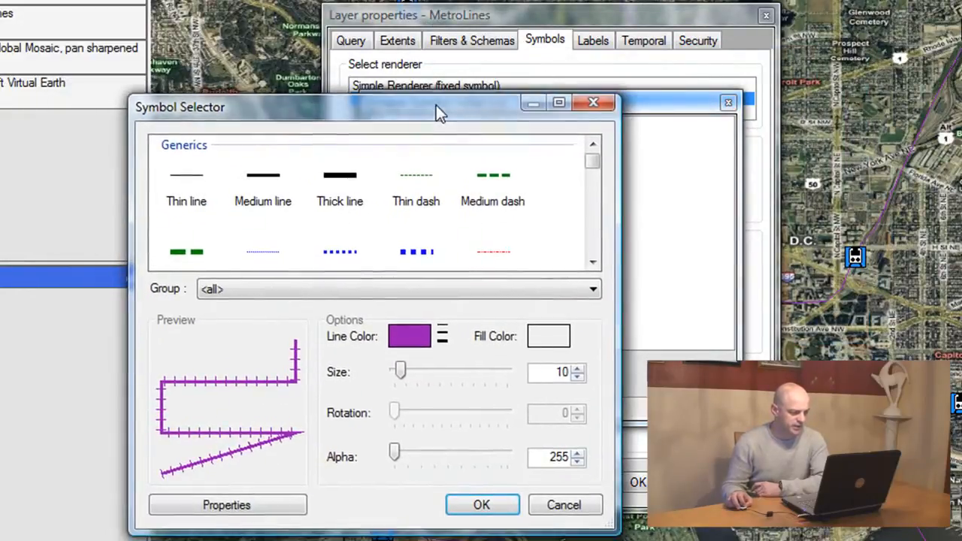
pyautogui.click(409, 336)
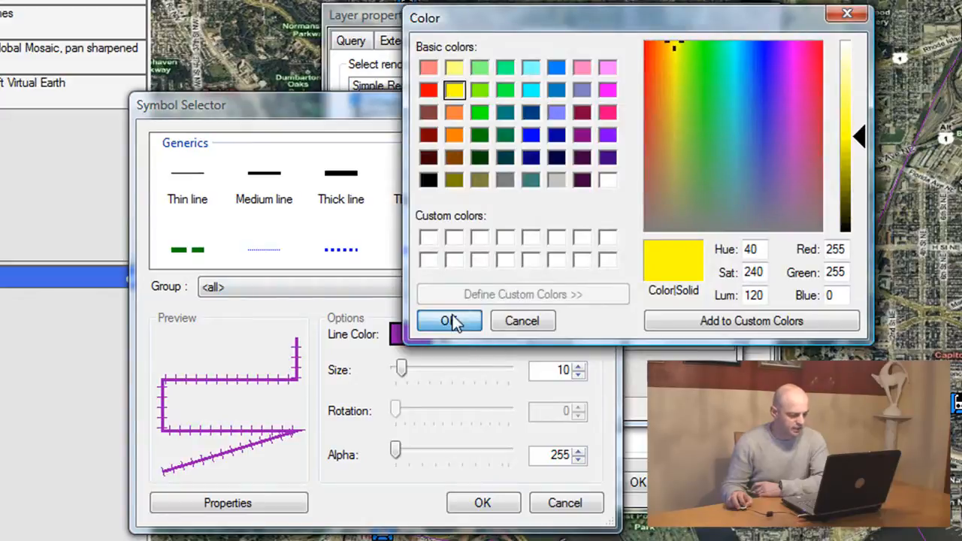
pyautogui.click(448, 322)
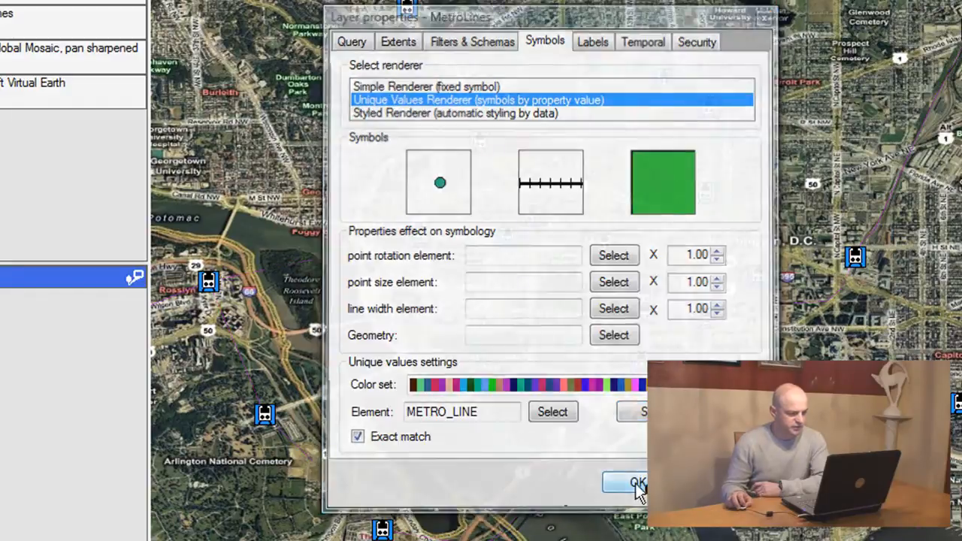
pyautogui.click(634, 482)
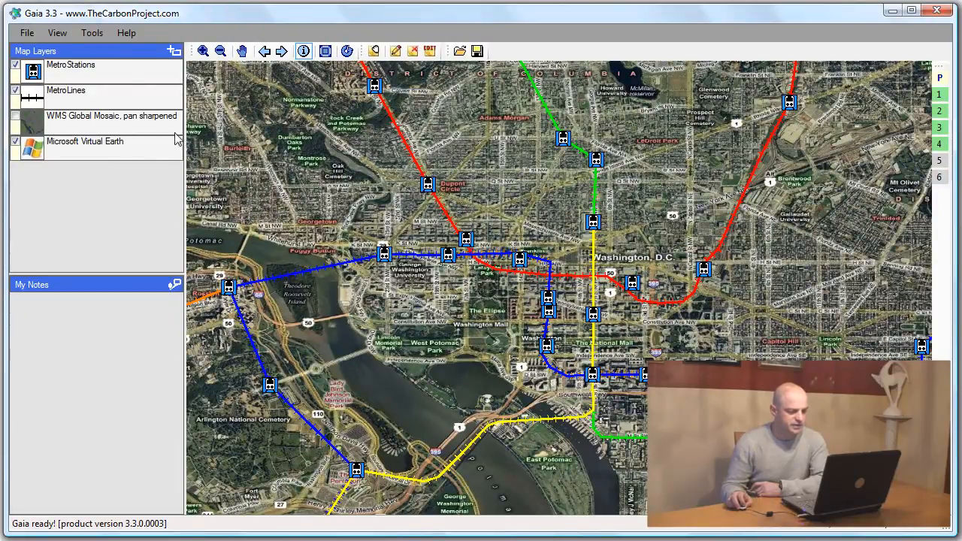
# - Reach the MetroLines layer's Filters & Schemas settings and bring up an empty Filter Builder
pyautogui.rightClick(102, 116)
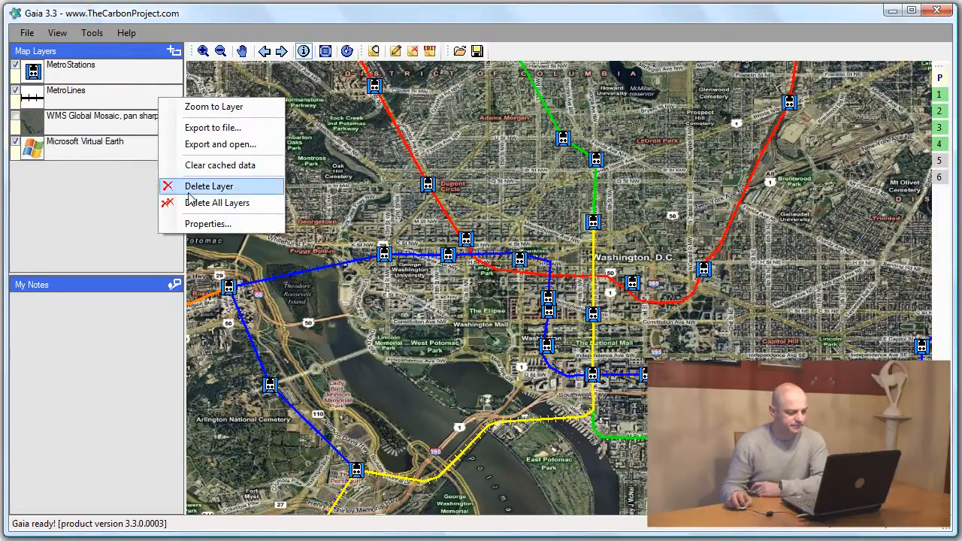
pyautogui.click(208, 222)
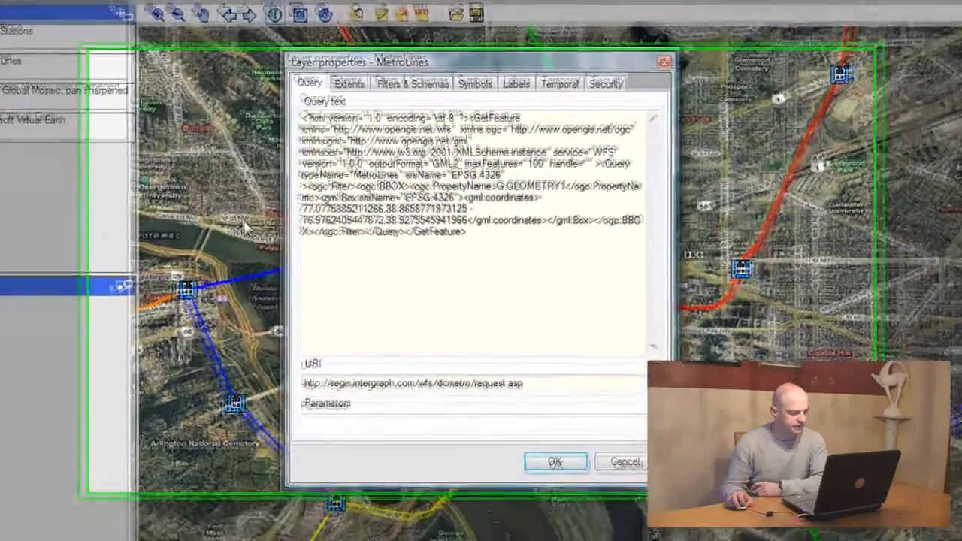
pyautogui.click(411, 84)
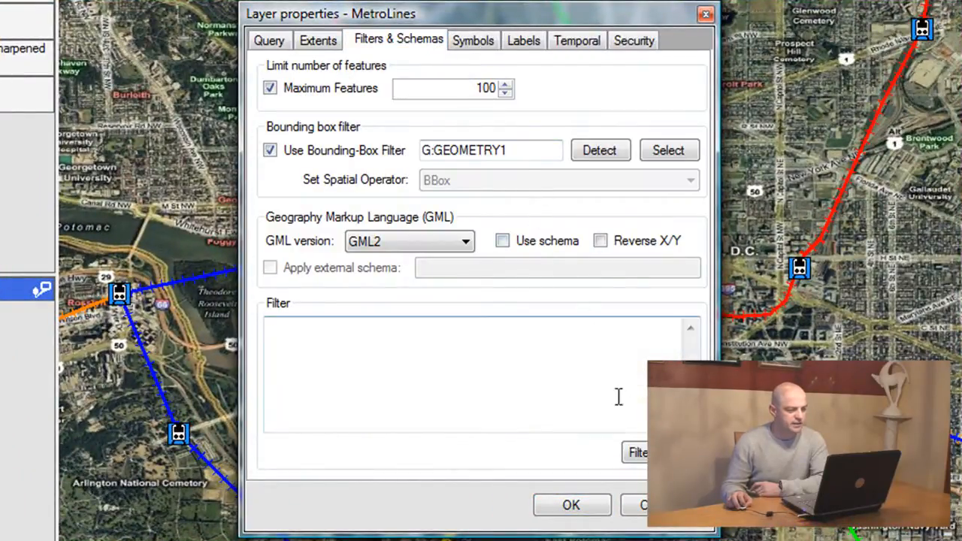
pyautogui.click(571, 505)
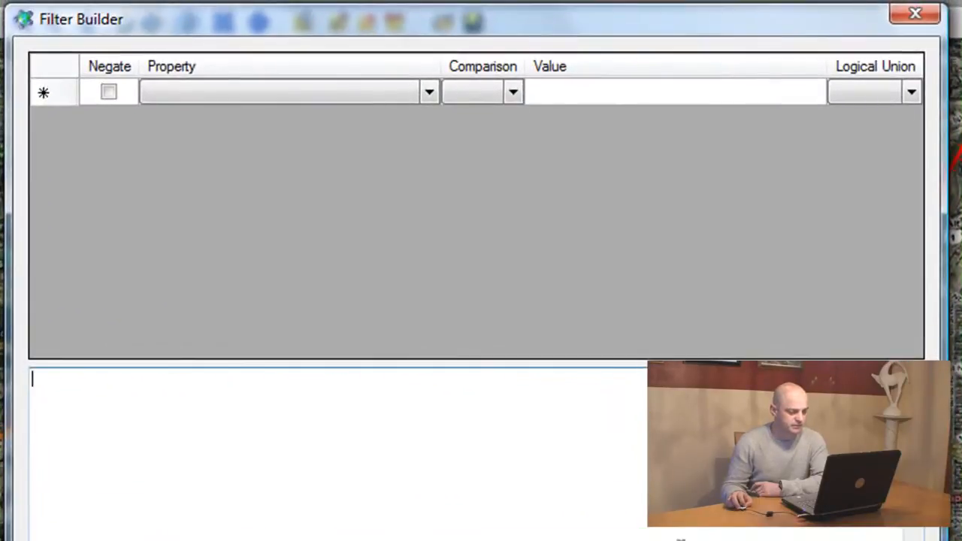
# - Build the condition METRO_LINE IsEqualTo GREEN as the layer's OGC filter
pyautogui.click(282, 92)
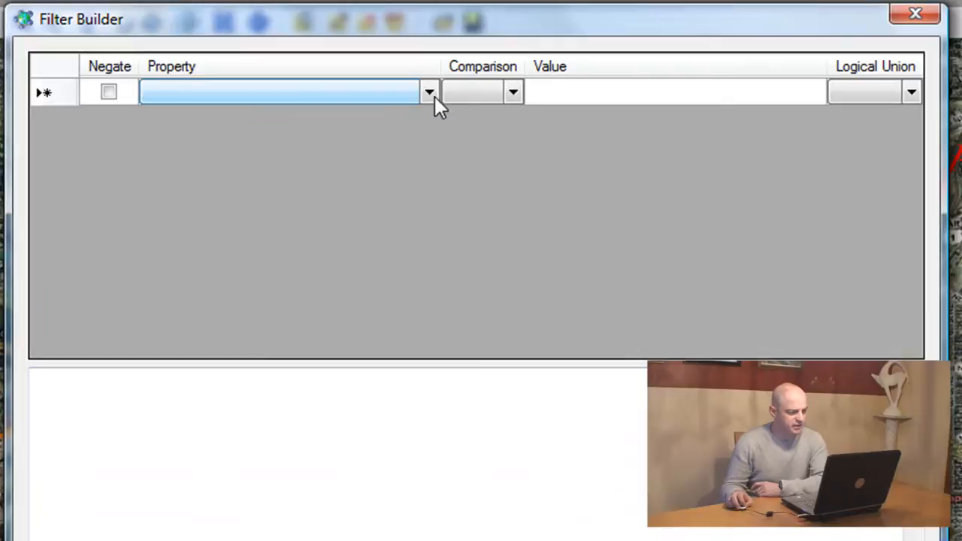
pyautogui.click(429, 92)
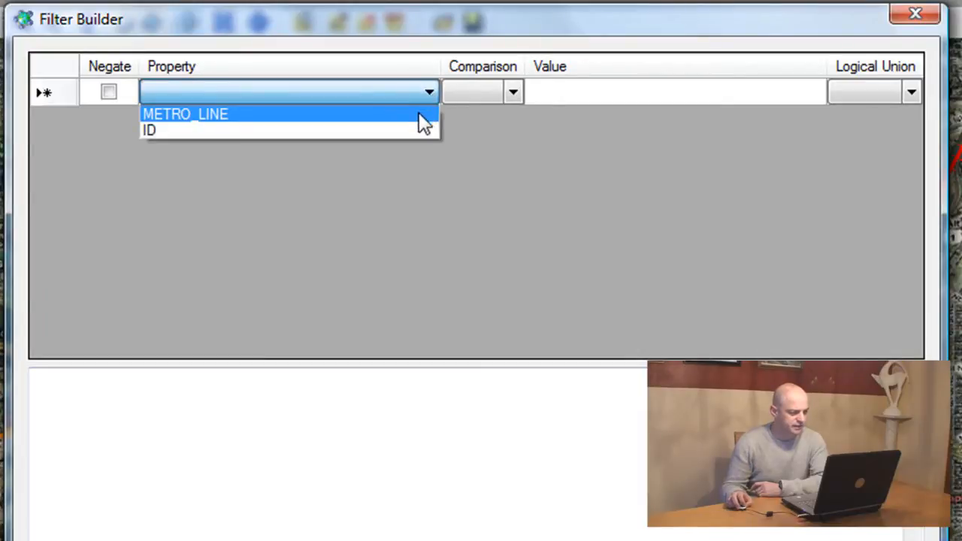
pyautogui.click(185, 114)
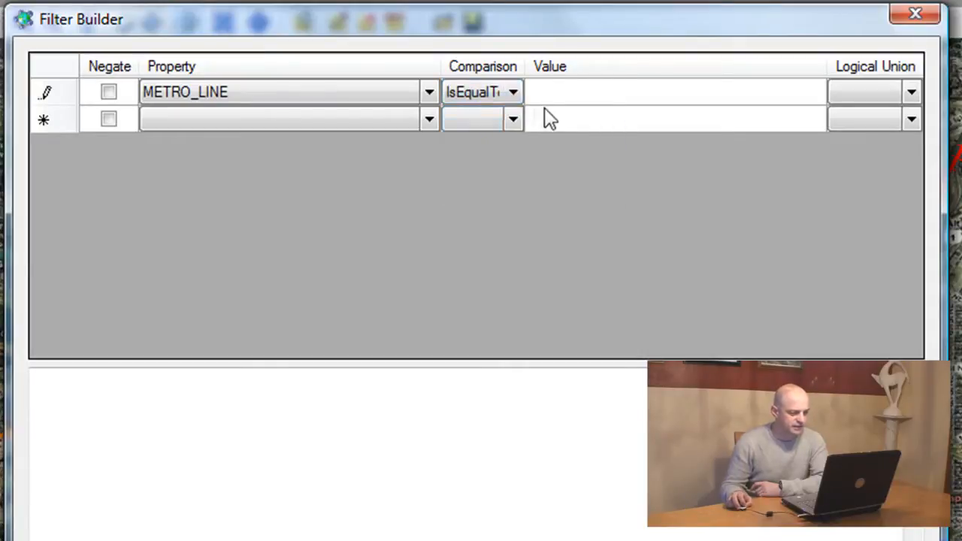
pyautogui.click(676, 91)
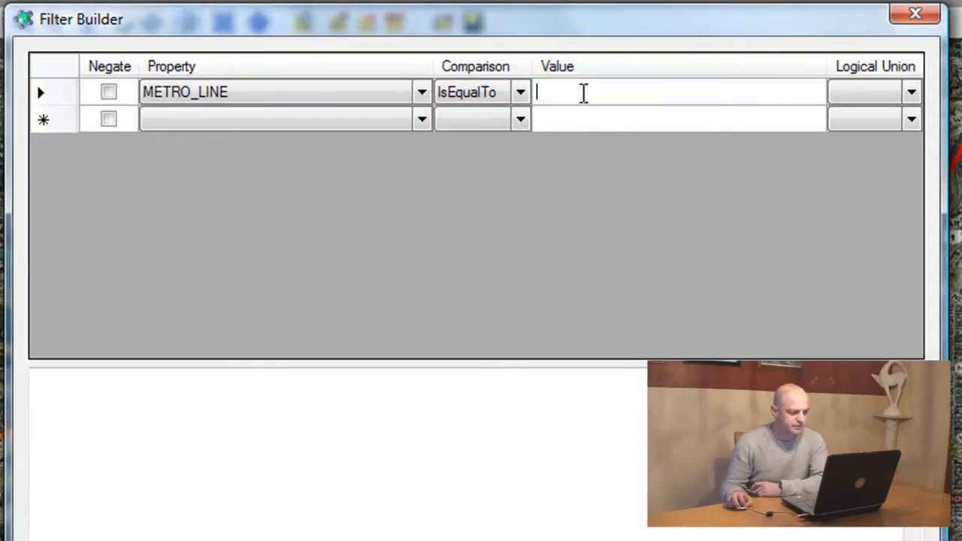
pyautogui.write('GREEN')
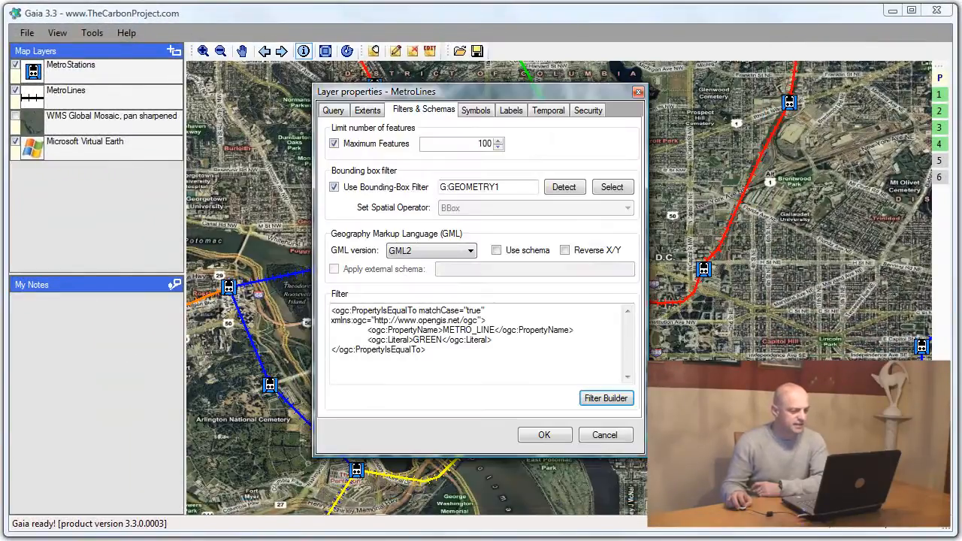
# - Apply the GREEN filter so only the green metro line draws, then return to the filter settings
pyautogui.click(544, 434)
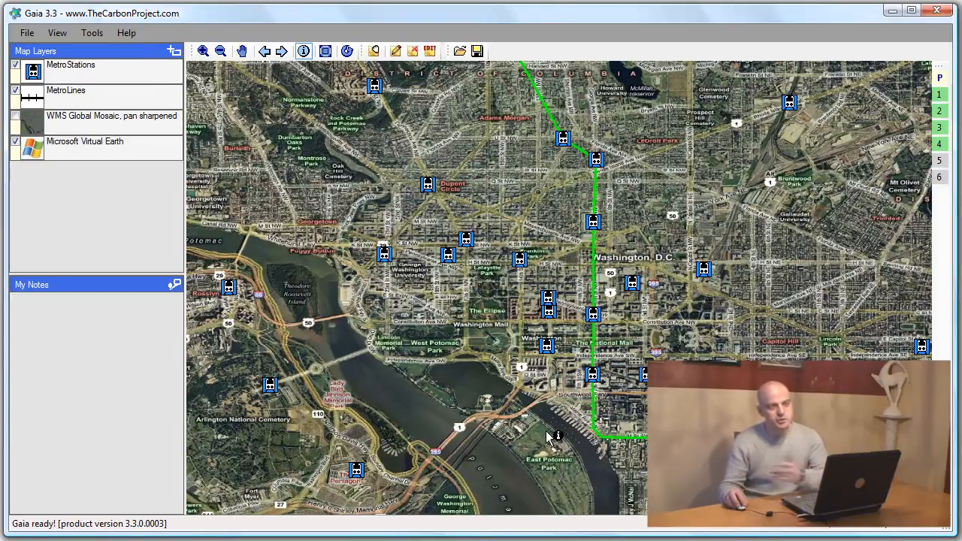
pyautogui.moveTo(153, 103)
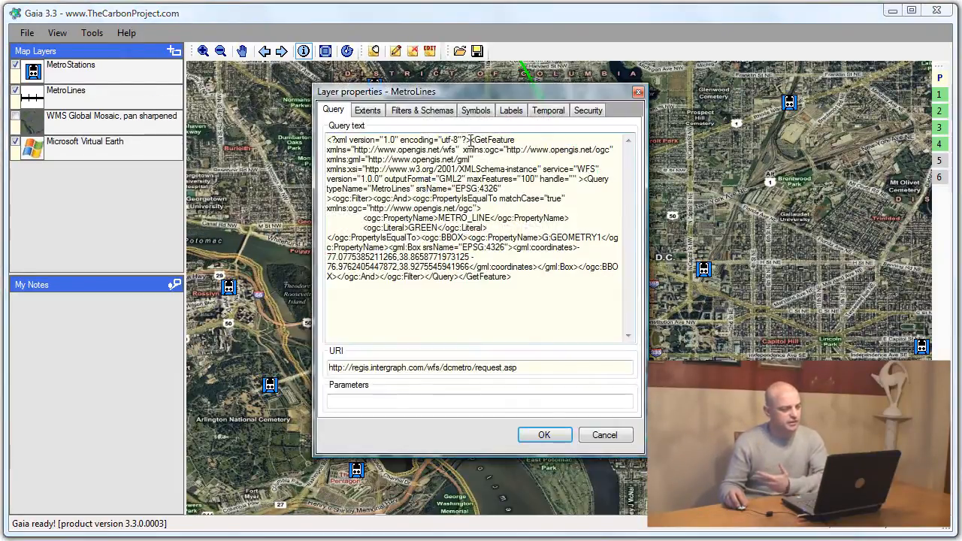
pyautogui.click(421, 110)
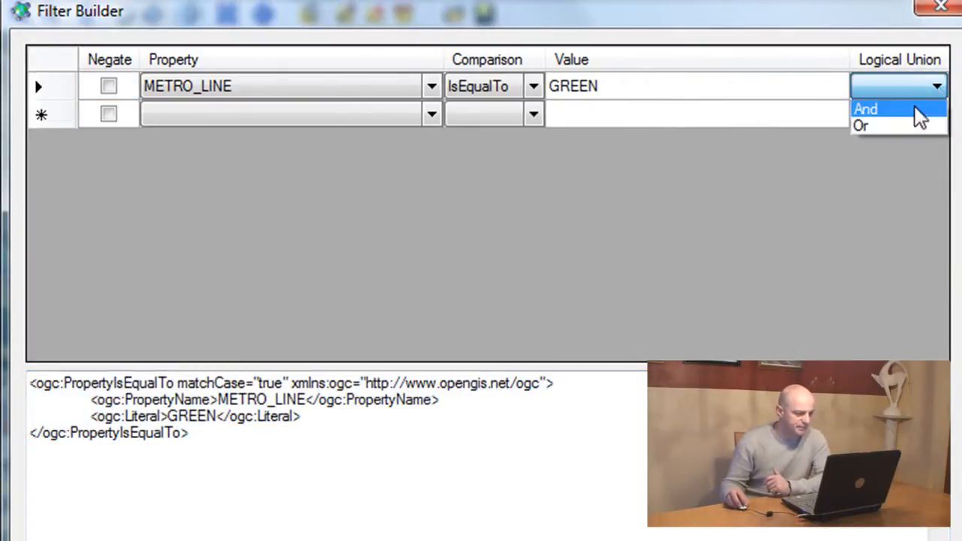
# - Change the union to Or, add METRO_LINE IsEqualTo BLUE, and apply so green and blue lines show
pyautogui.click(859, 126)
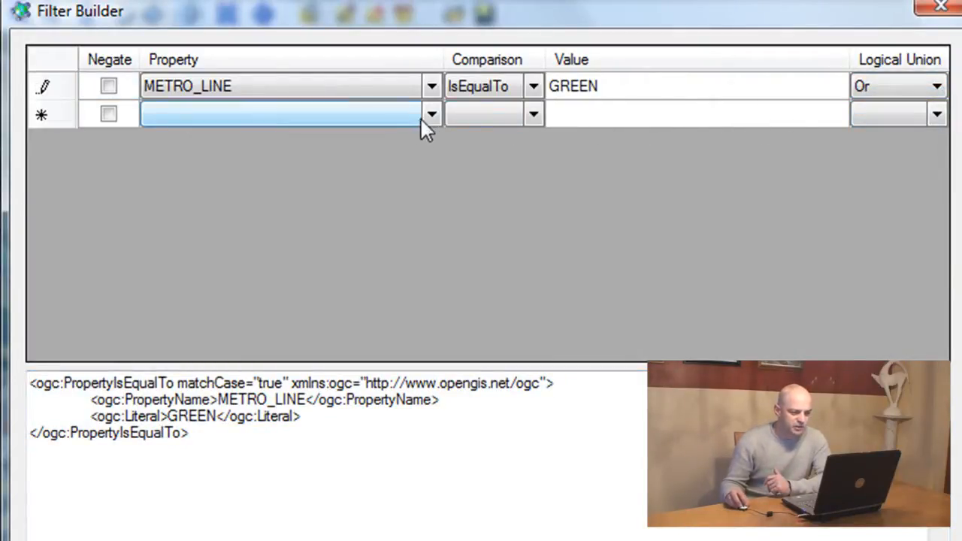
pyautogui.click(429, 114)
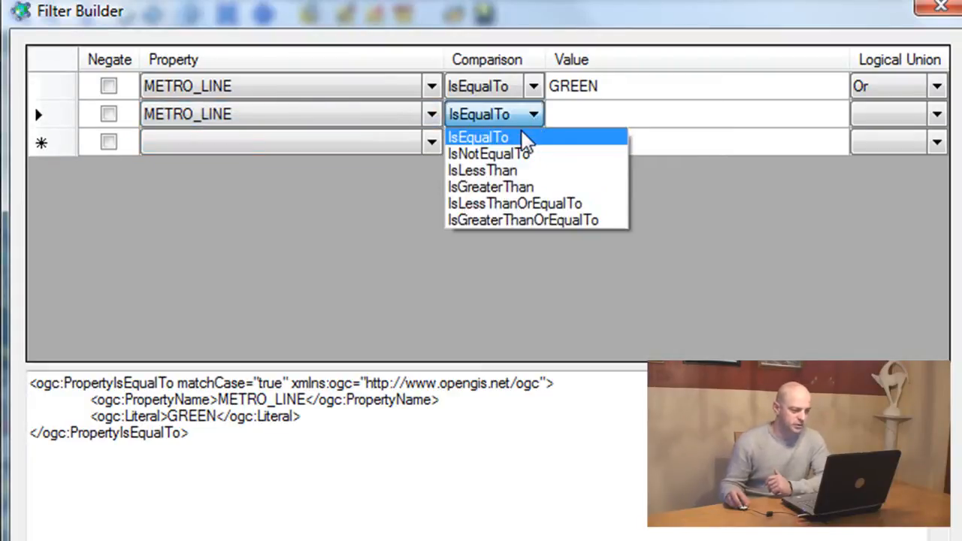
pyautogui.click(478, 137)
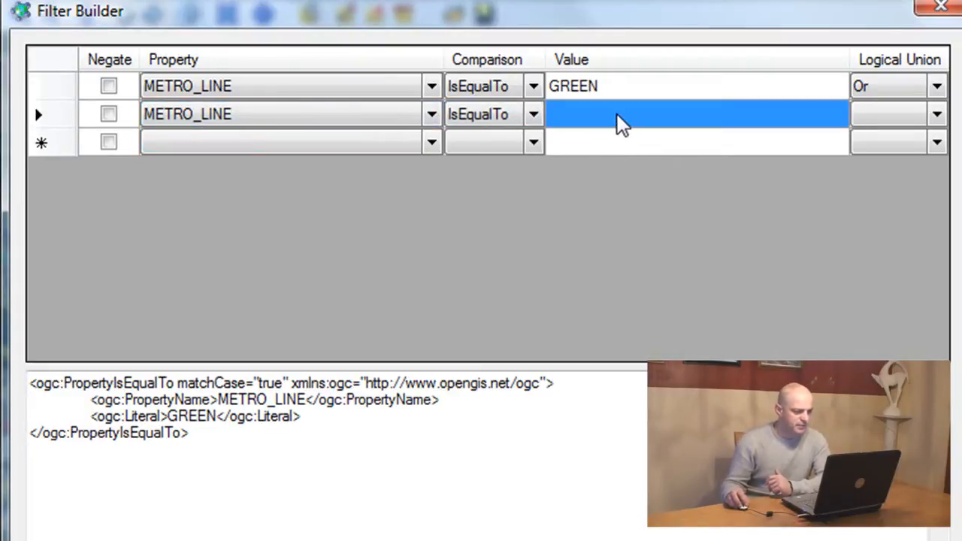
pyautogui.write('BLI')
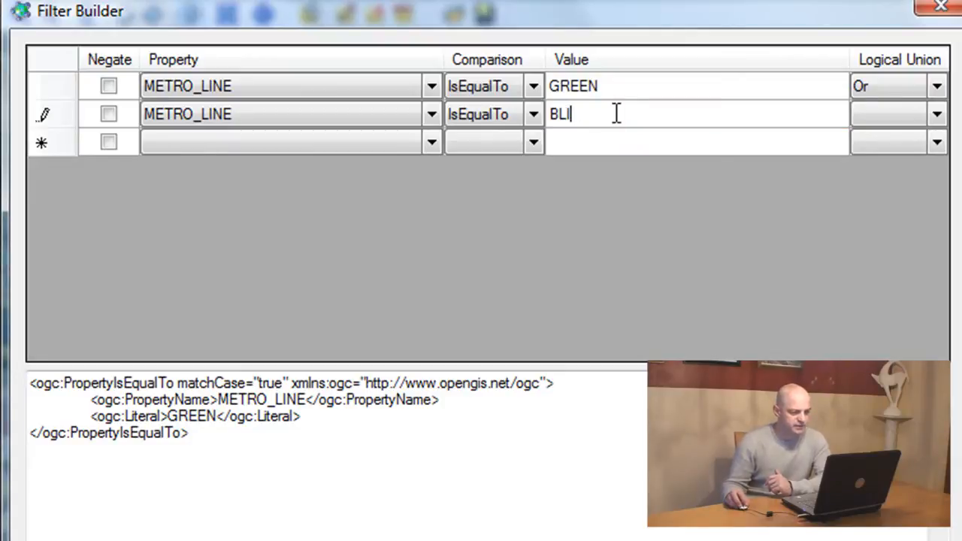
pyautogui.write('UE')
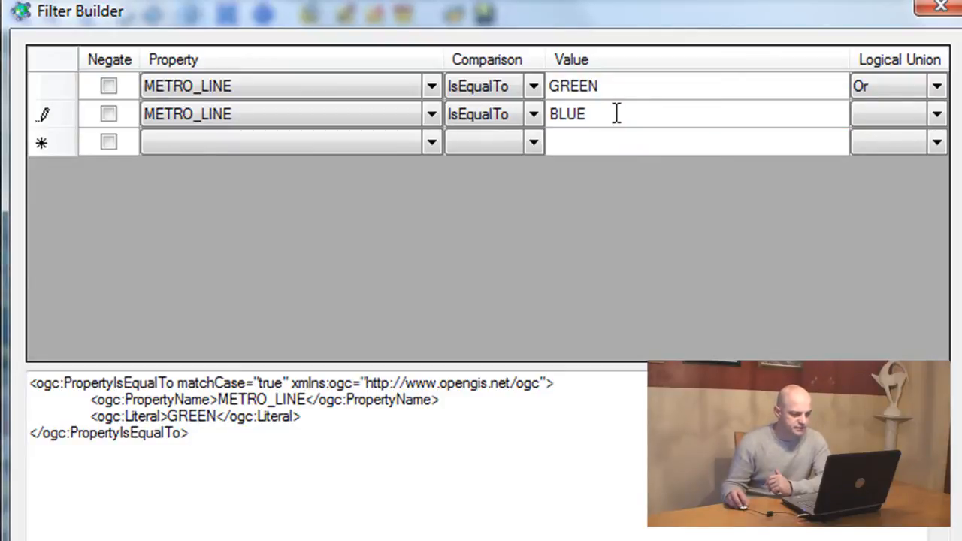
pyautogui.click(890, 114)
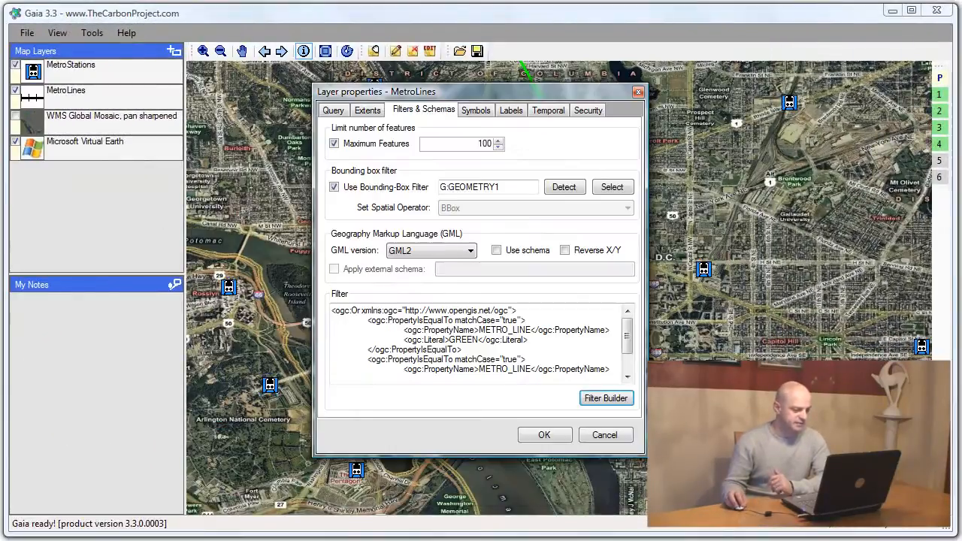
pyautogui.click(544, 434)
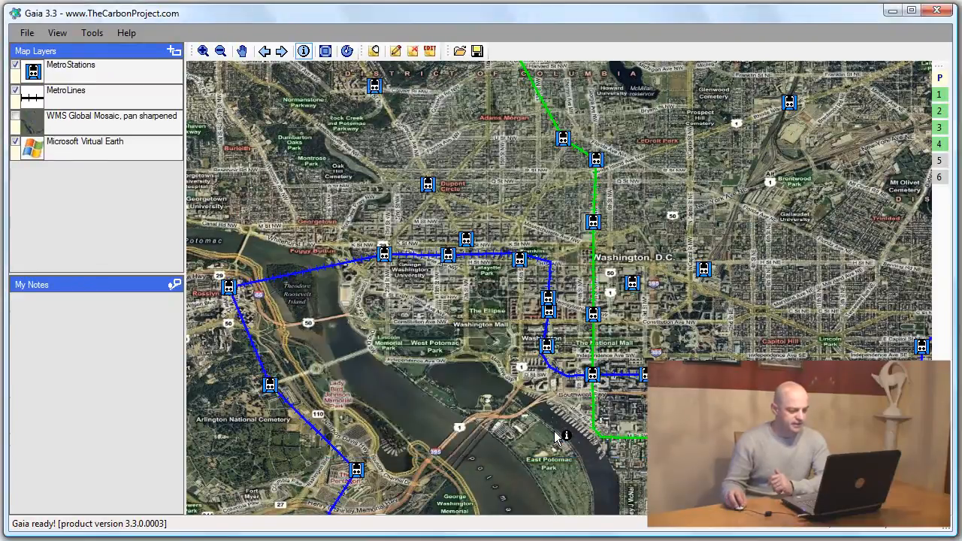